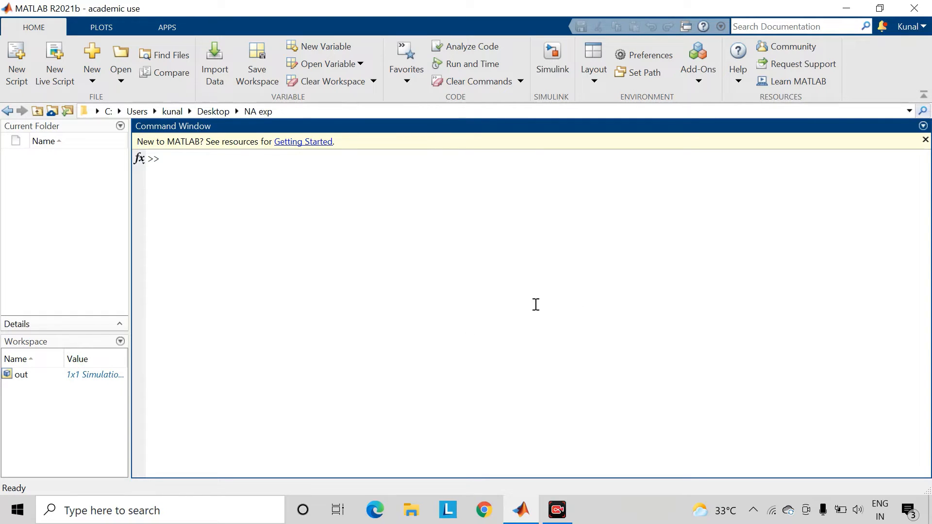
Start a blank Simulink model, maximize it and save it as 'a1' in the NA exp folder.
click(550, 54)
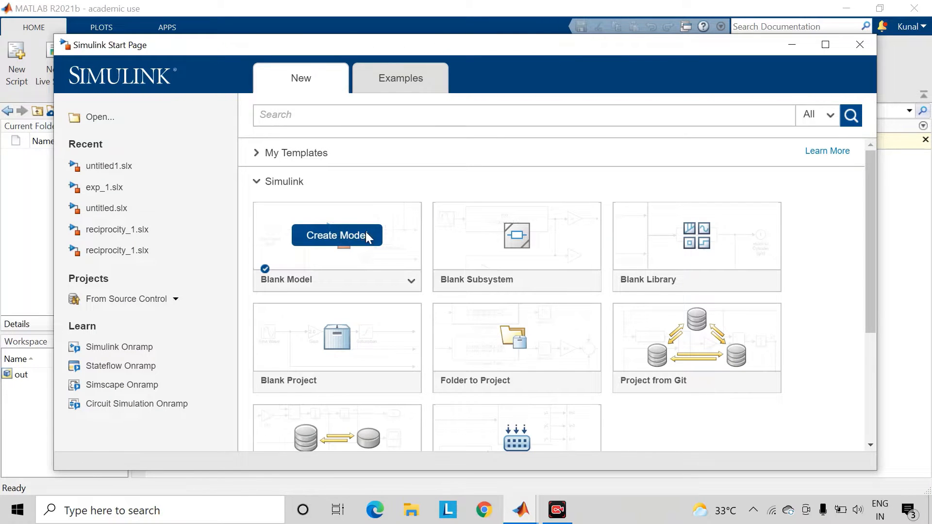
click(336, 235)
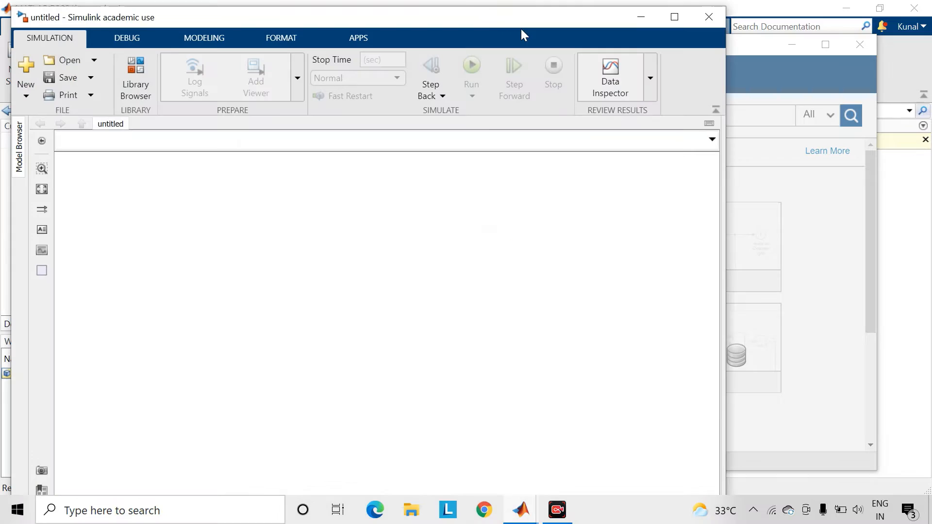
click(674, 17)
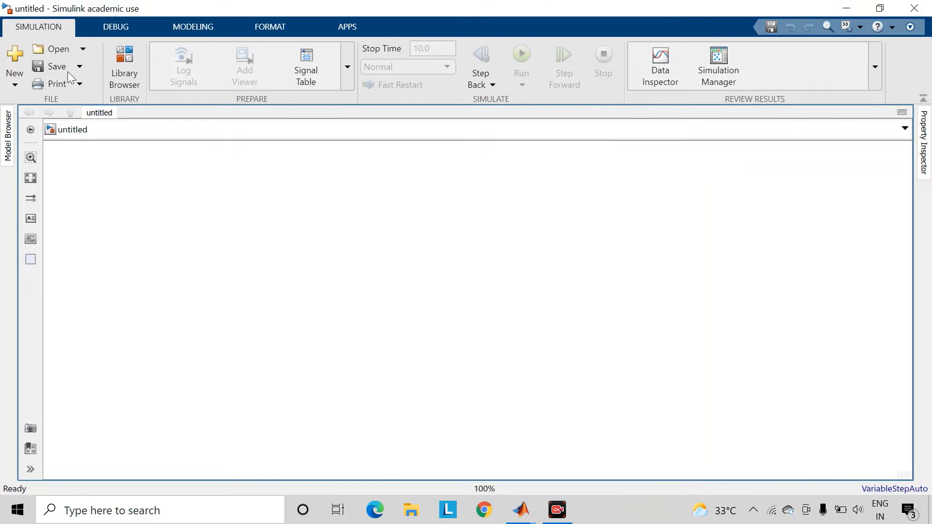
click(55, 66)
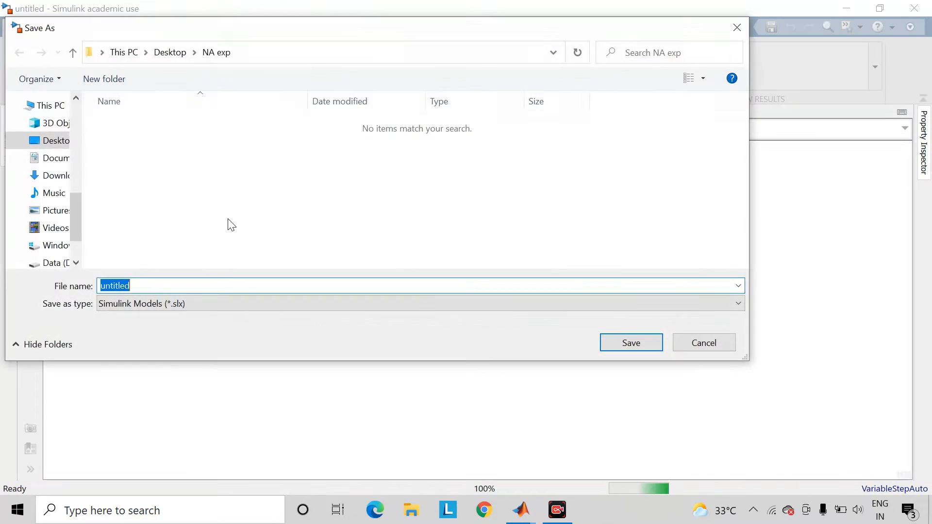
text(a)
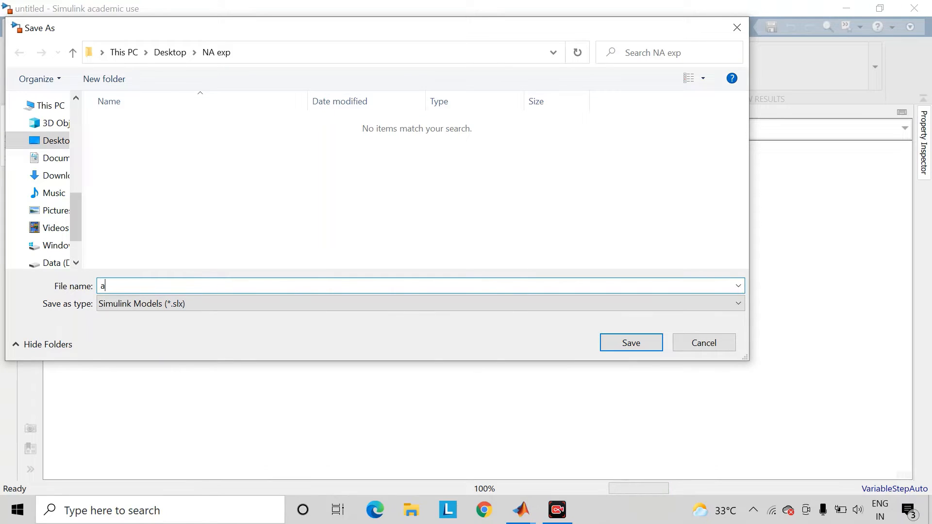
click(630, 343)
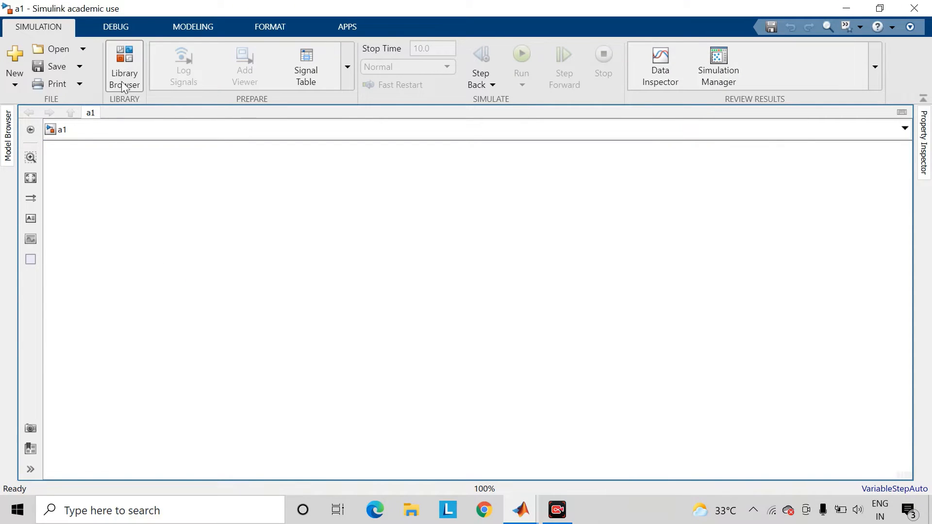
click(123, 65)
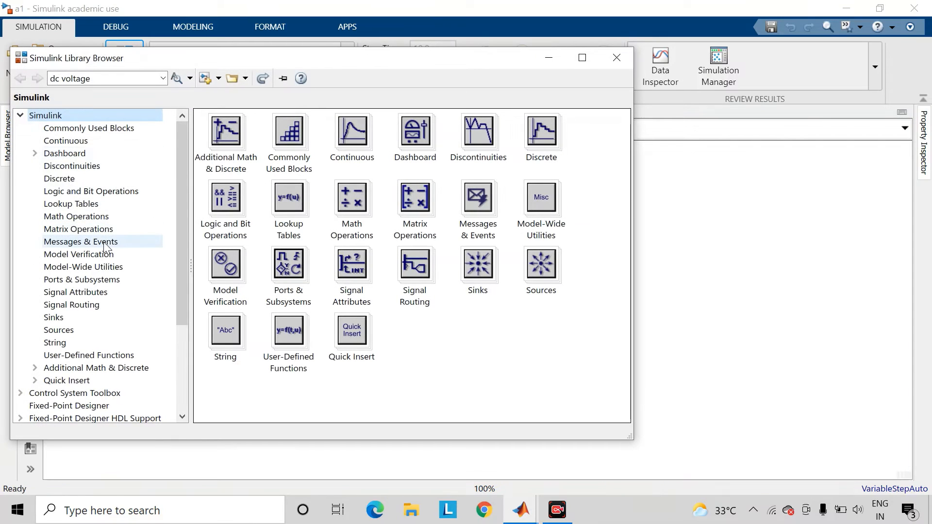
scroll(down, 3)
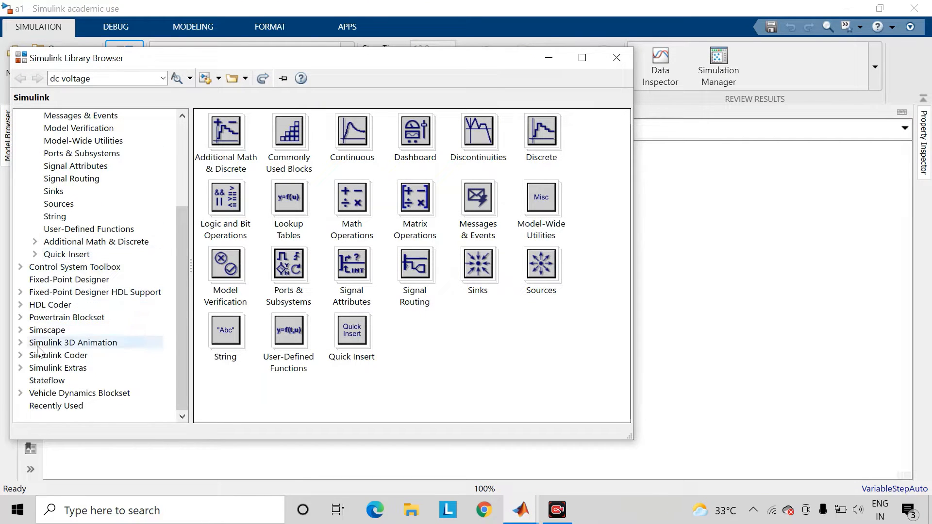
mouse_move(177, 123)
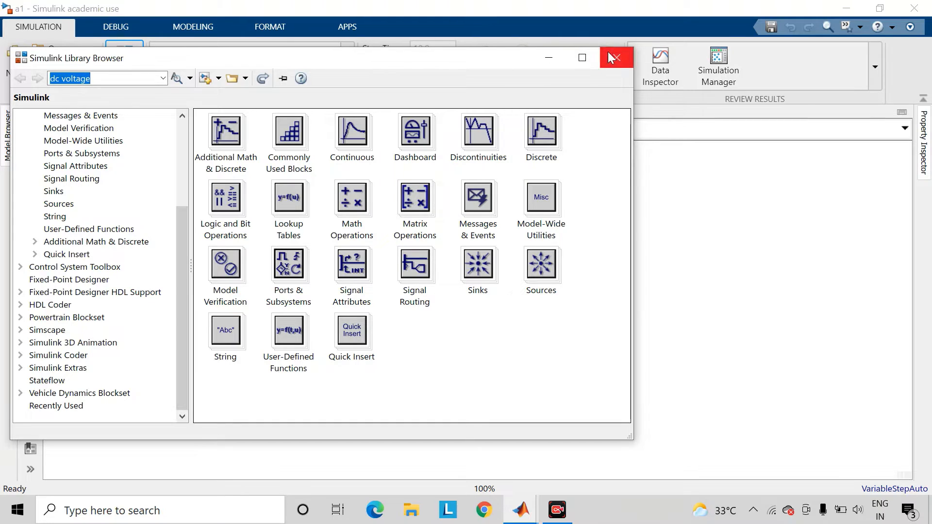
click(614, 57)
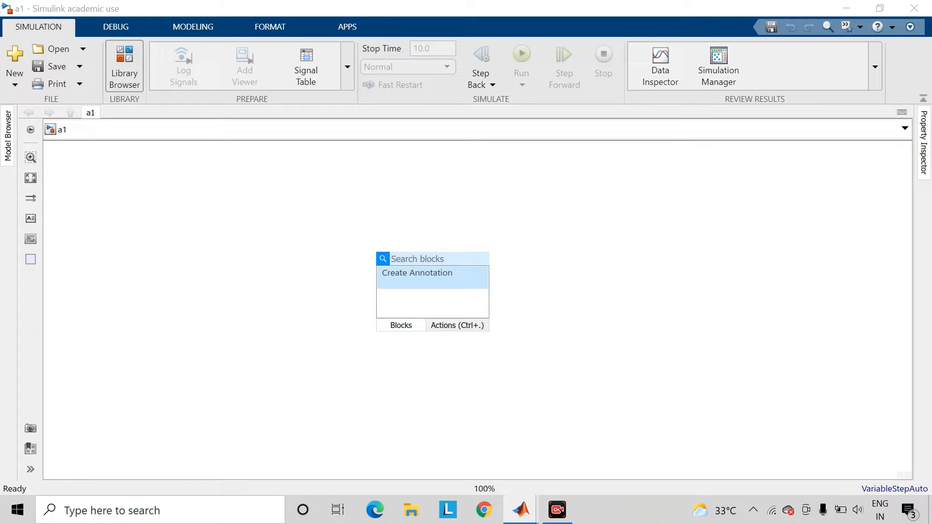
Insert a DC Voltage Source via quick-insert search 'dc vo', then reopen the Library Browser.
text(vol)
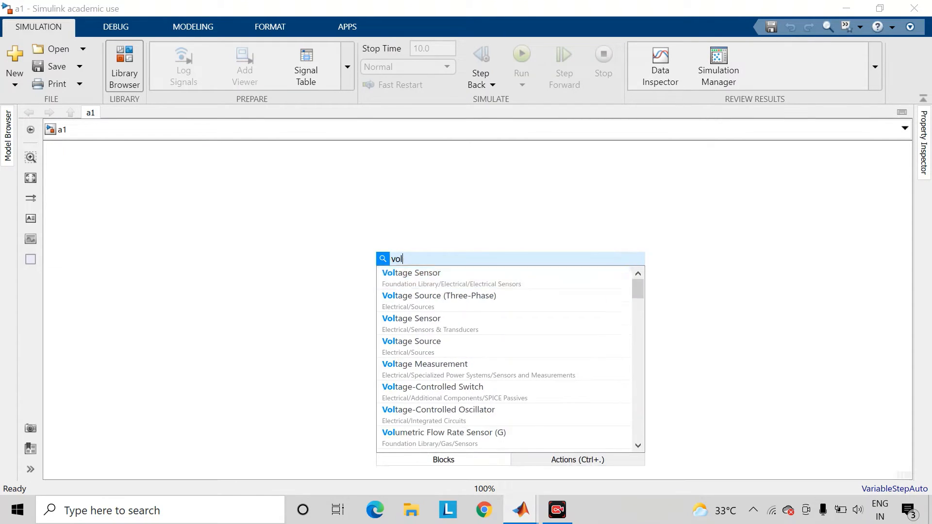
text(dcvo)
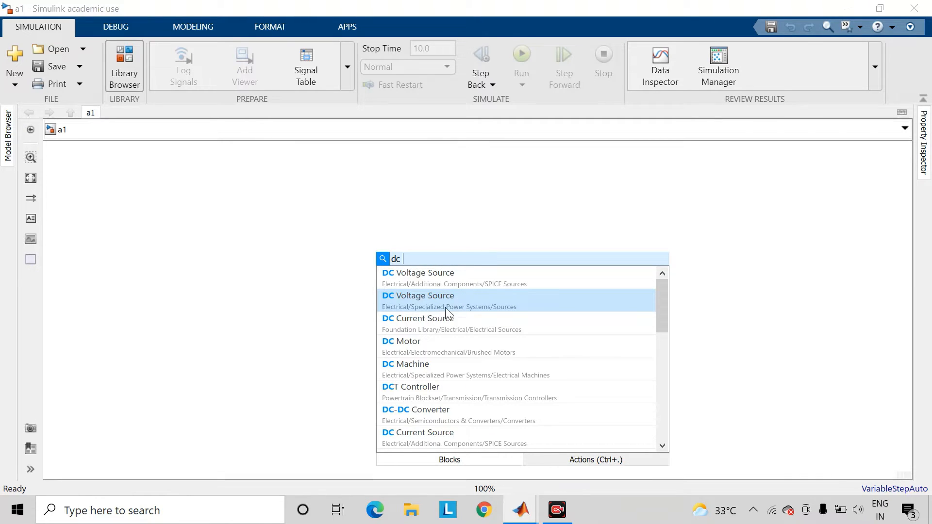
mouse_move(509, 313)
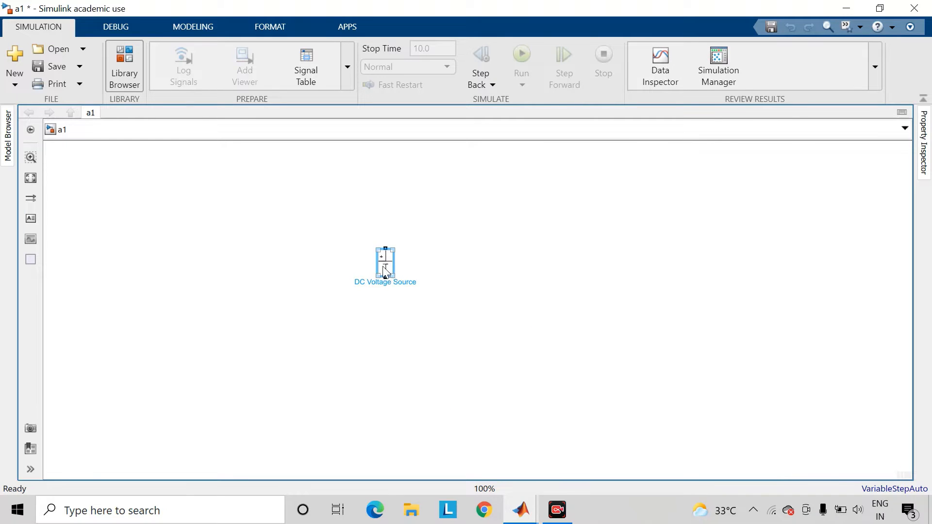
click(124, 65)
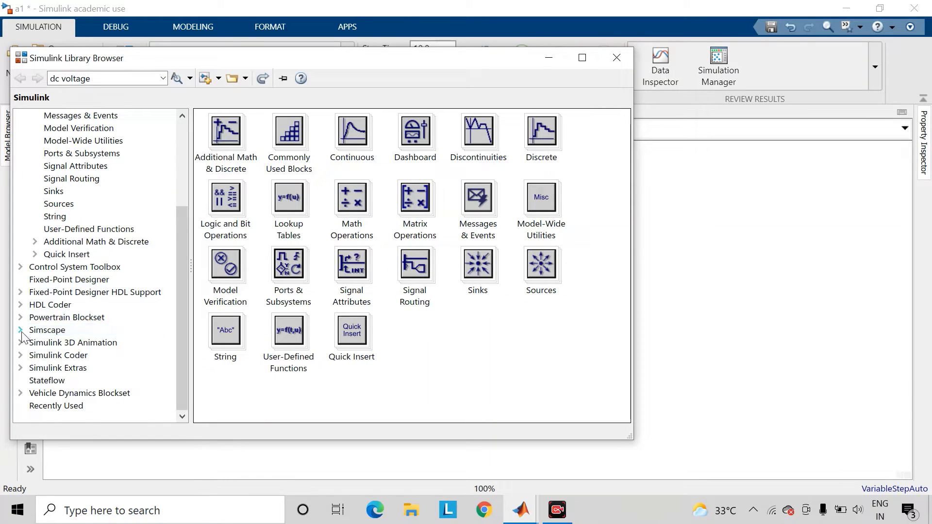
Browse Simscape > Electrical > Specialized Power Systems blocks, then close the Library Browser.
click(20, 330)
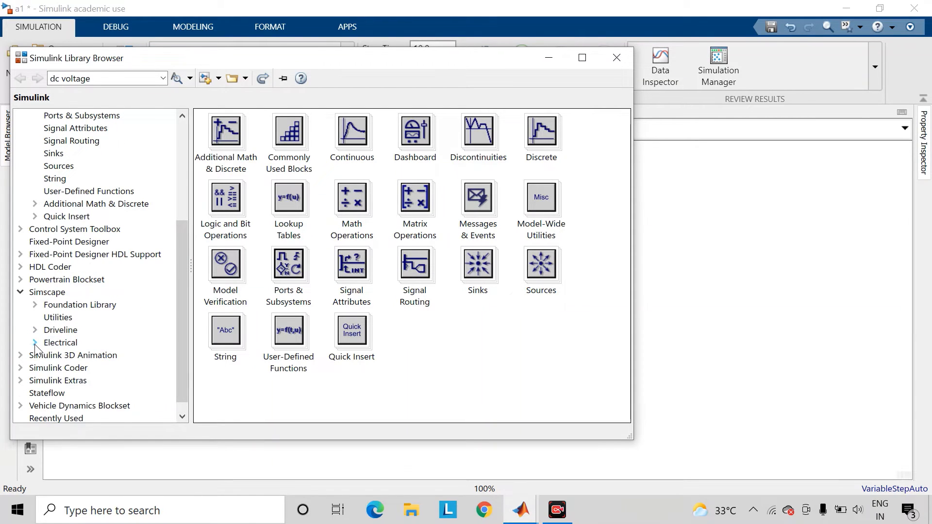
click(36, 343)
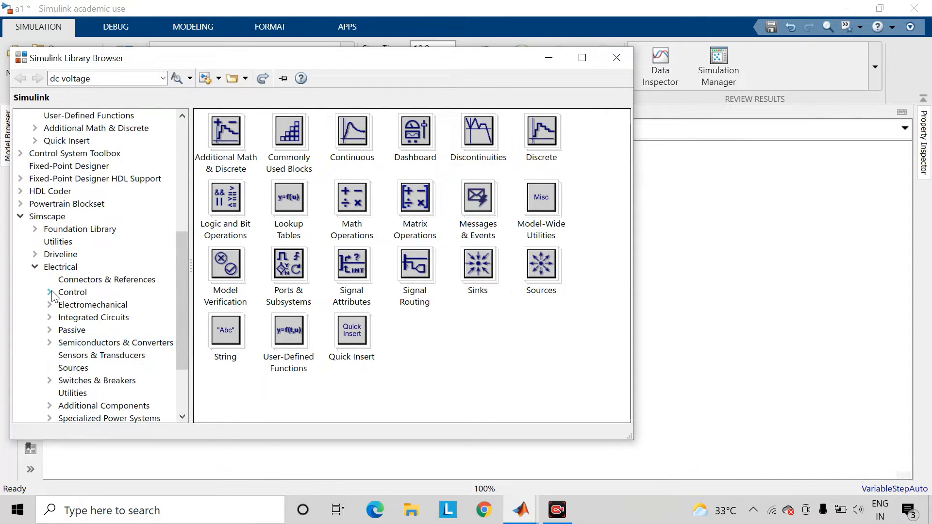
click(110, 330)
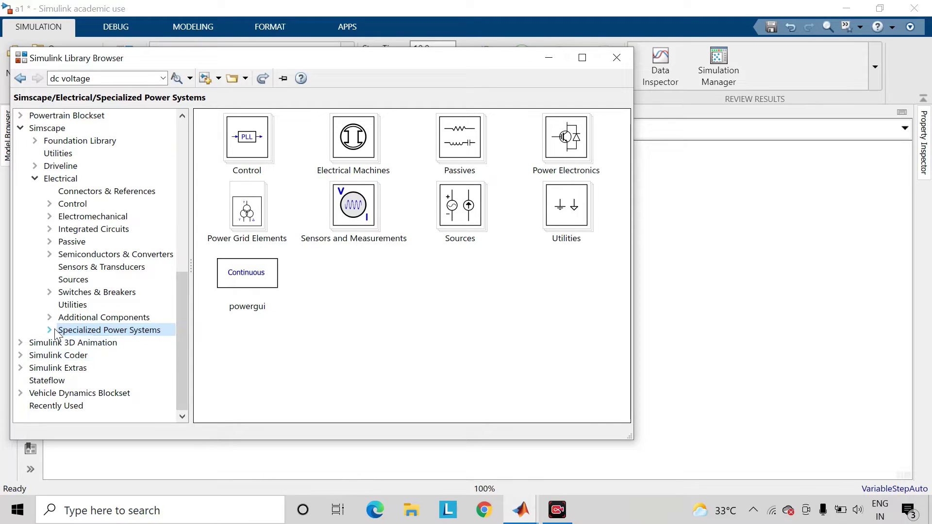
click(49, 330)
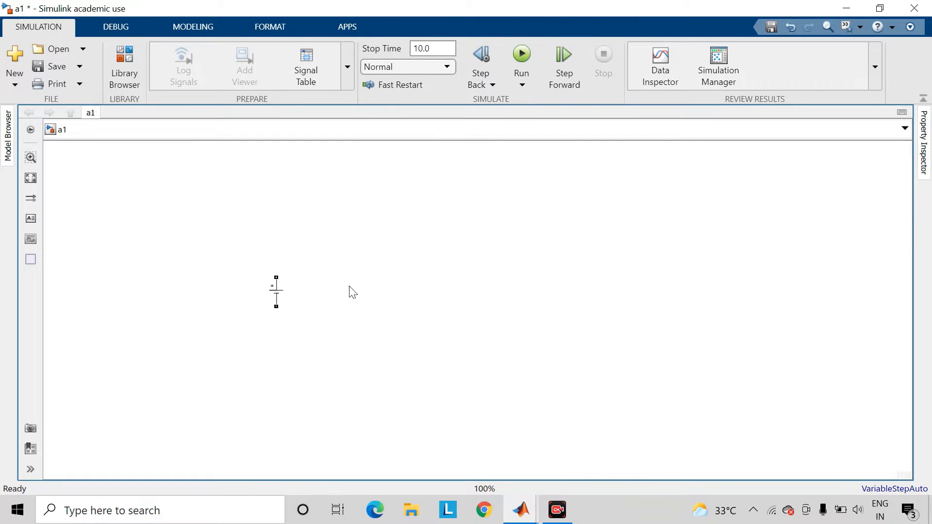
Change the DC Voltage Source amplitude from 100 V to 50 V.
double_click(275, 291)
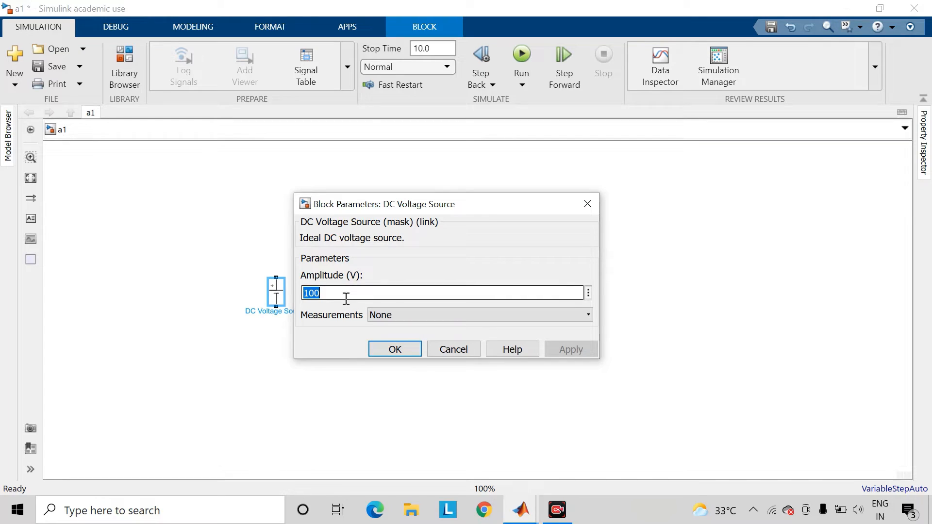
text(50)
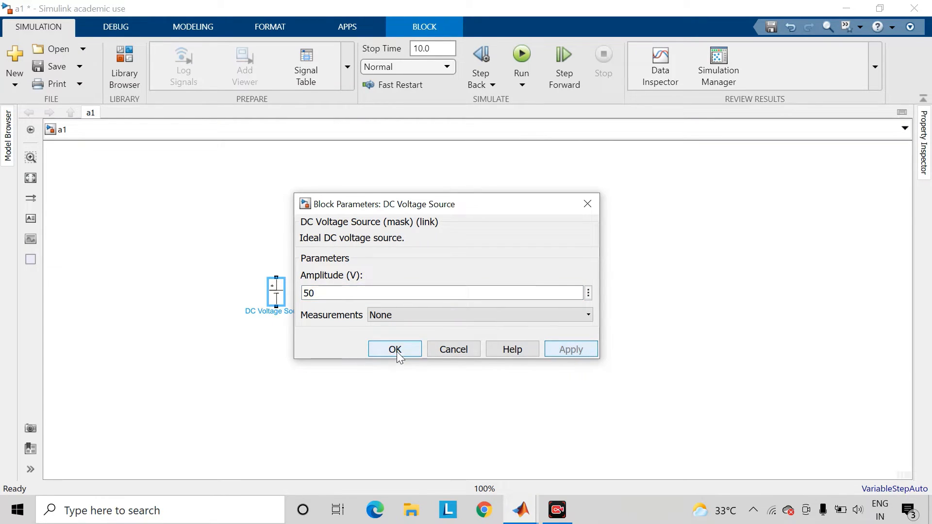
click(394, 348)
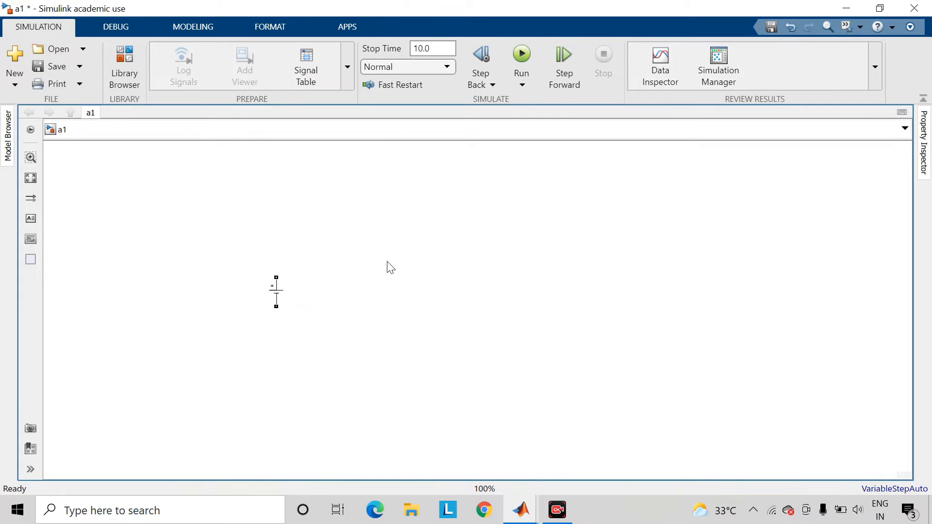
Insert a Series RLC Branch and configure it as a pure R branch of 1 ohm.
double_click(390, 266)
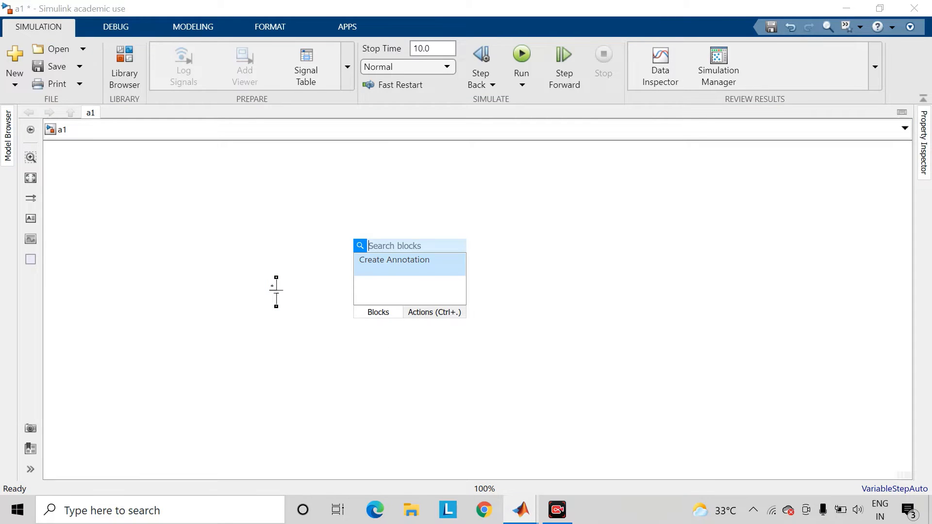
text(serie)
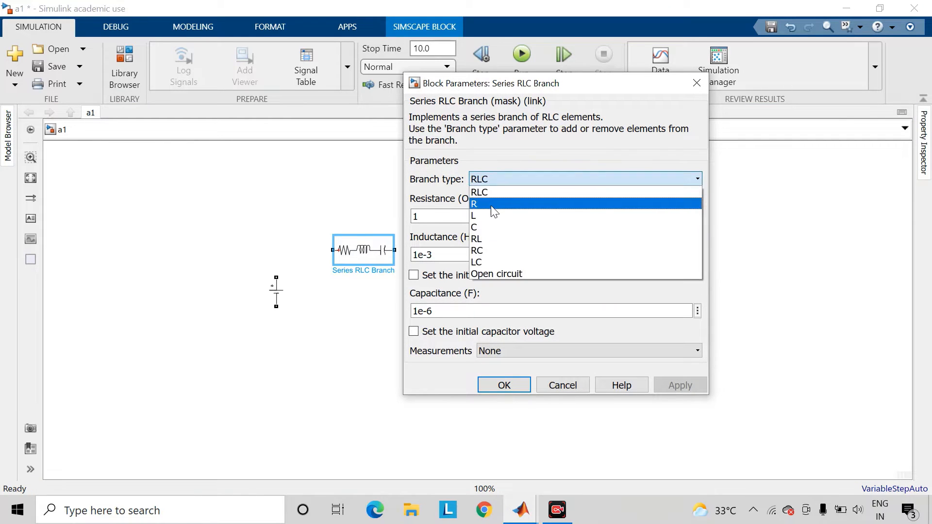
click(474, 204)
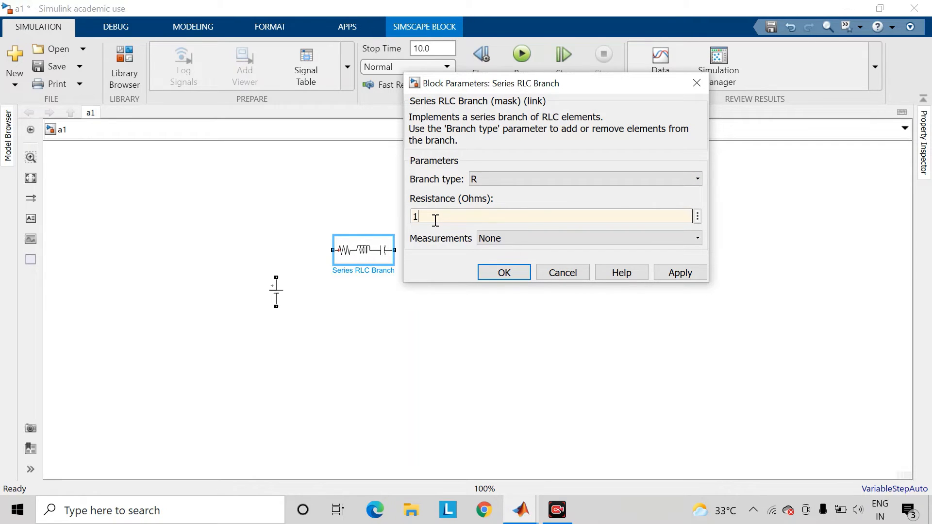
click(504, 272)
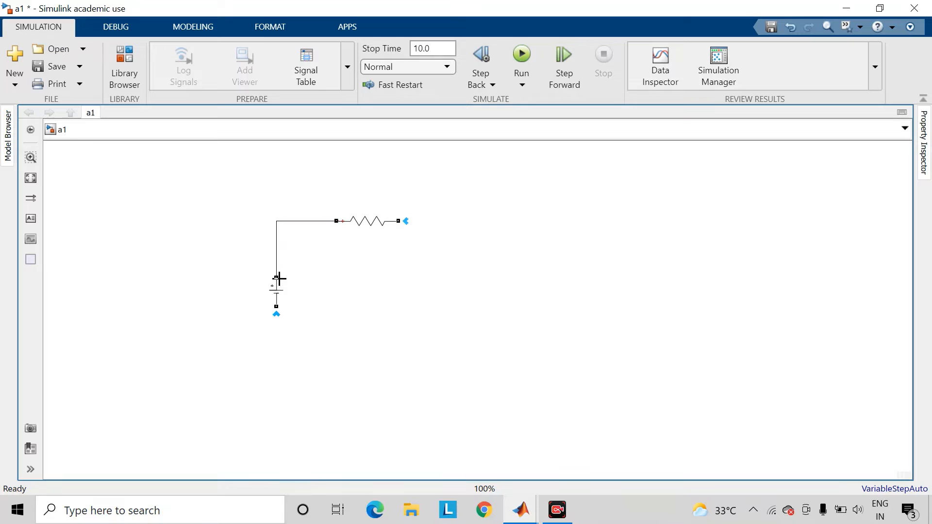
Wire the source's + terminal to the resistor and duplicate the resistor twice by Ctrl-drag.
click(367, 222)
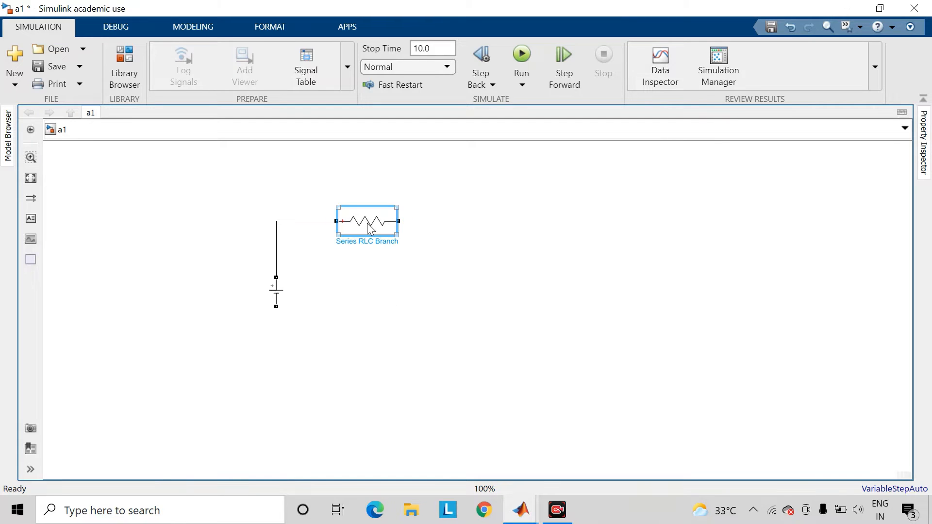
click(367, 223)
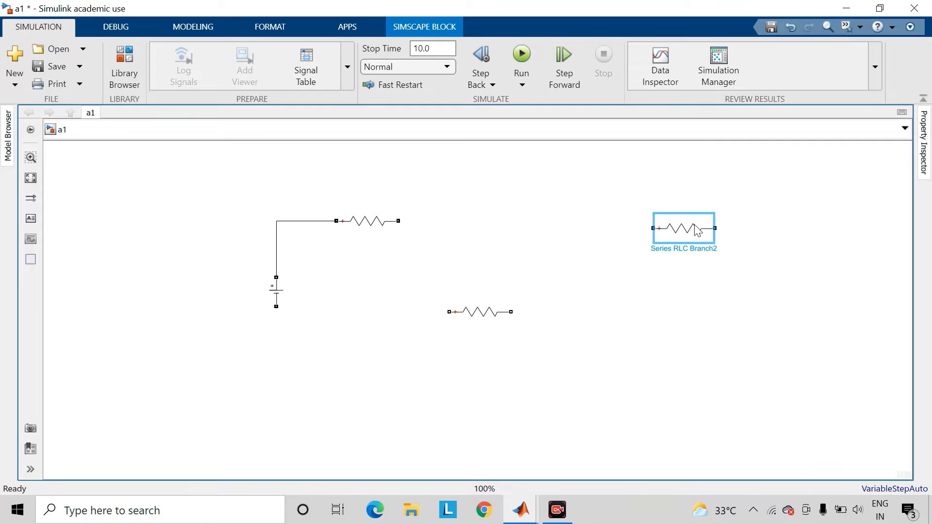
Rotate the second resistor upright and place it right of the first resistor as the middle branch.
click(462, 382)
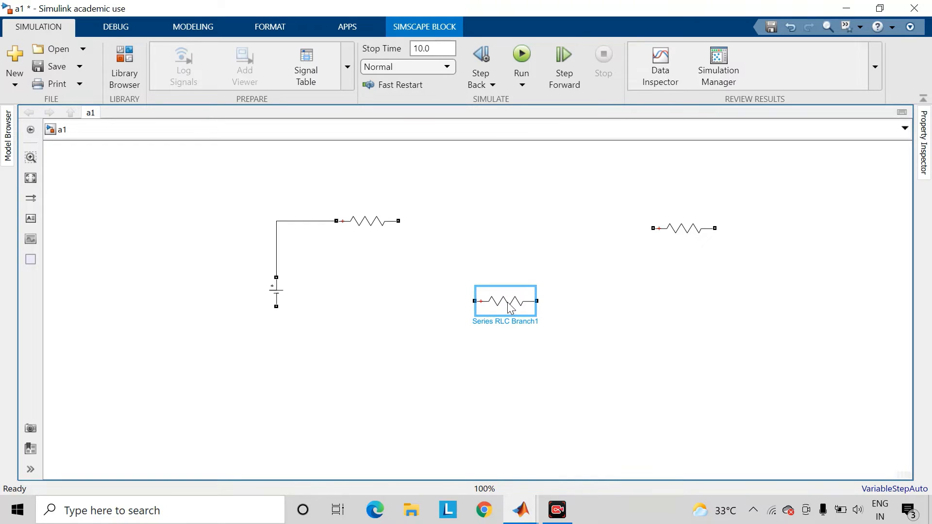
mouse_move(515, 358)
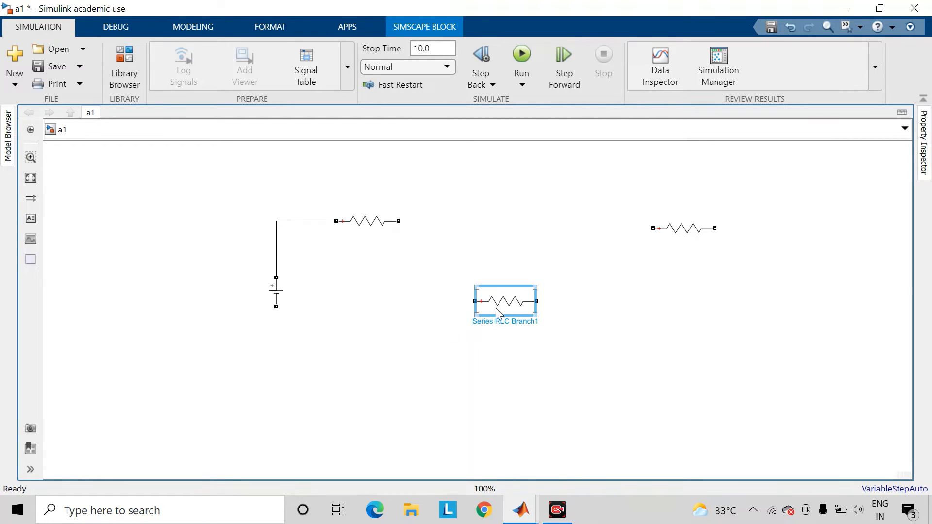
mouse_move(513, 362)
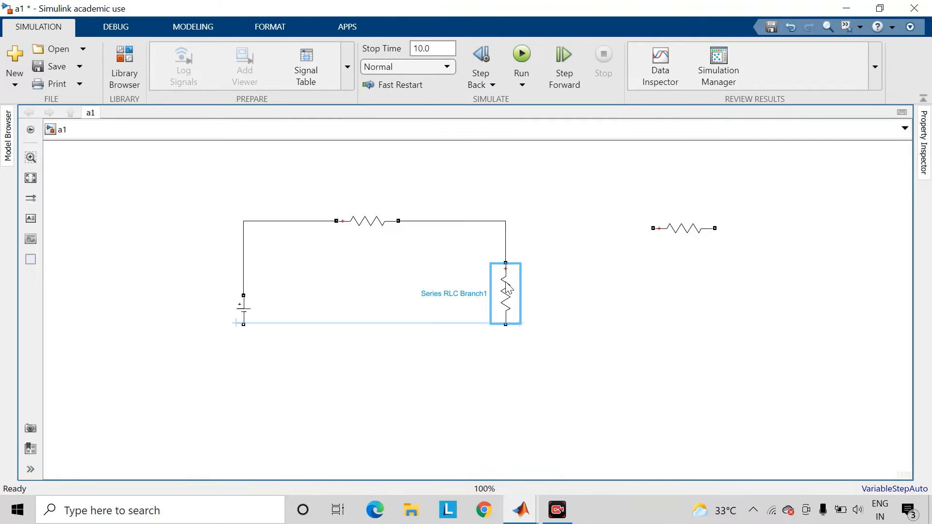
Add a Current Measurement block below the upright resistor, closing the loop back to the source.
double_click(605, 380)
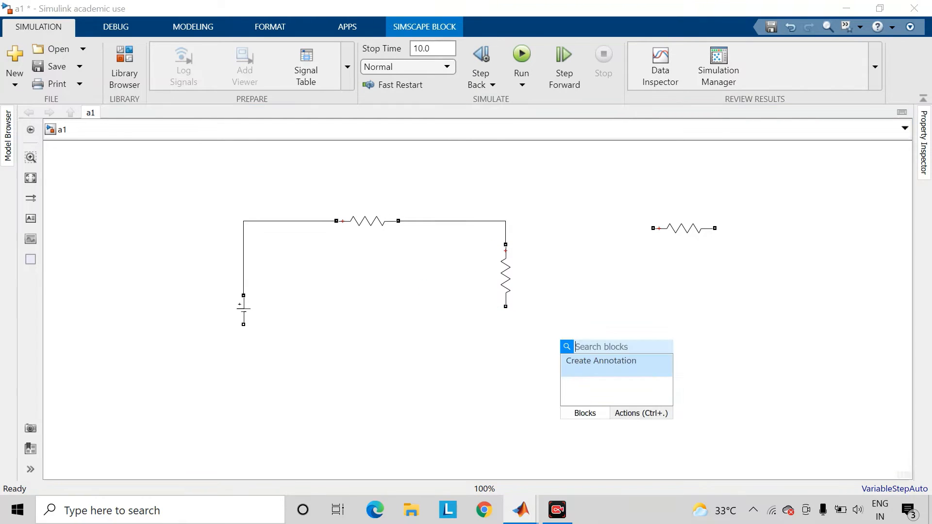
text(curre)
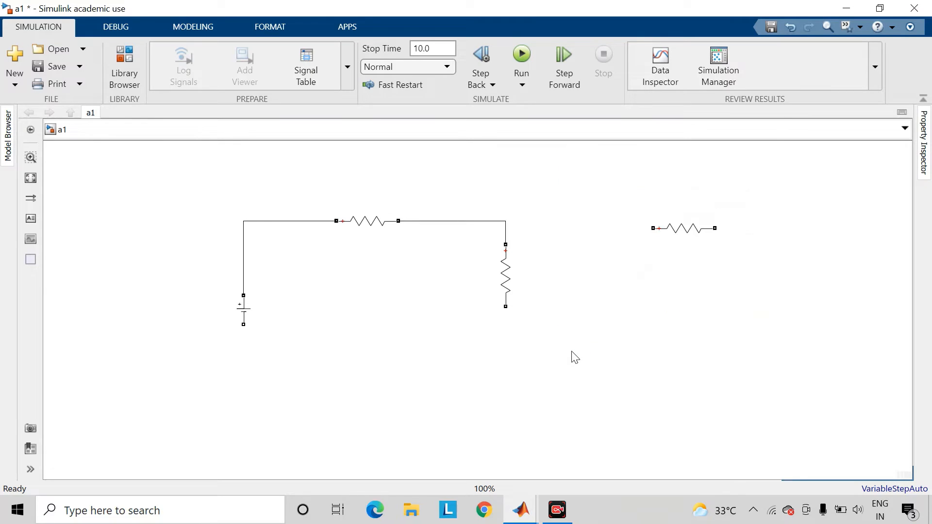
click(550, 352)
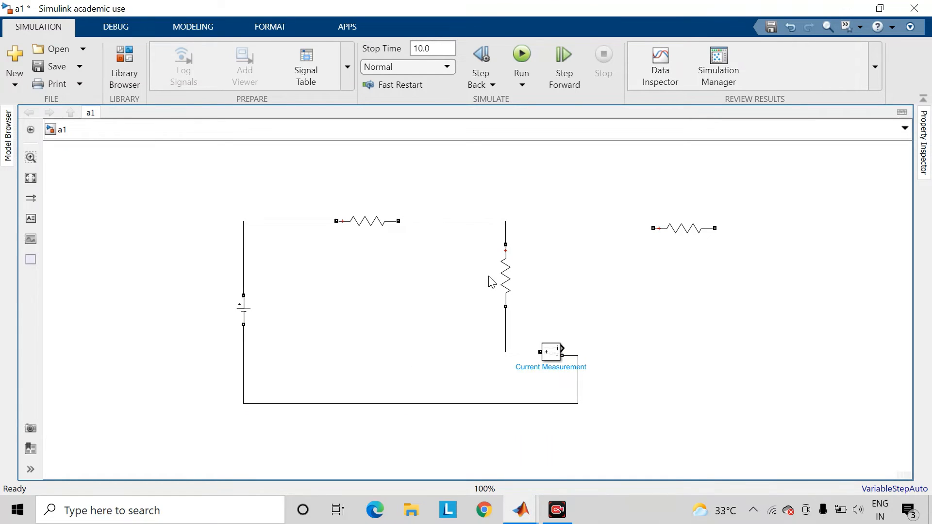
Confirm both copied resistors at 10 ohms, align the third with the top wire, and add a second DC source.
double_click(503, 275)
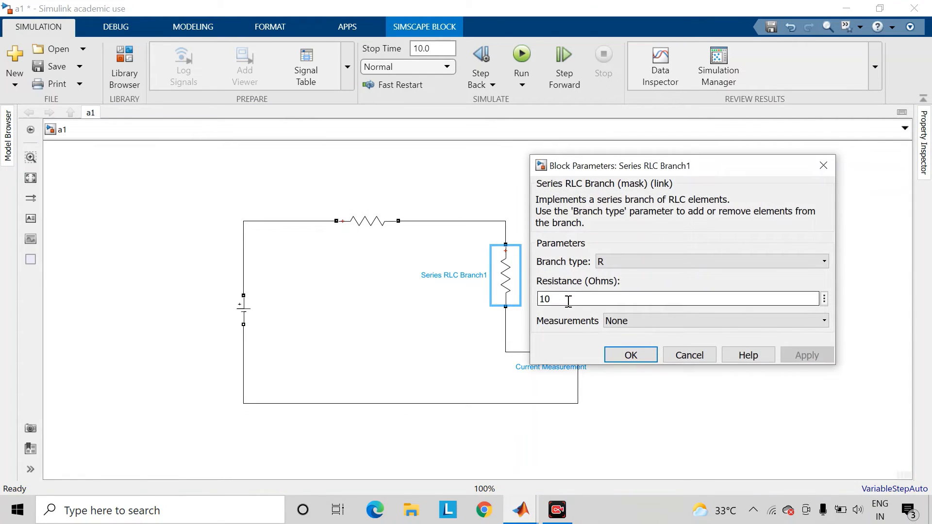
click(630, 355)
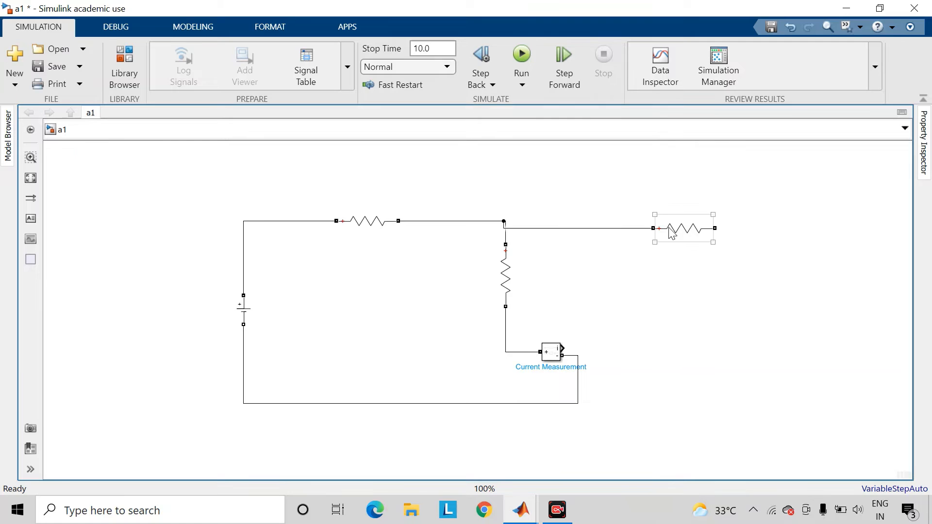
click(684, 227)
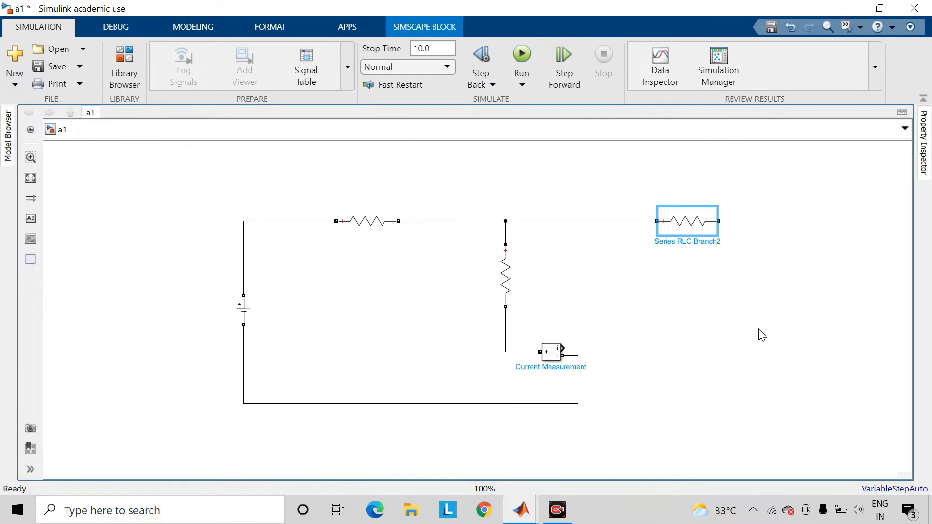
double_click(686, 220)
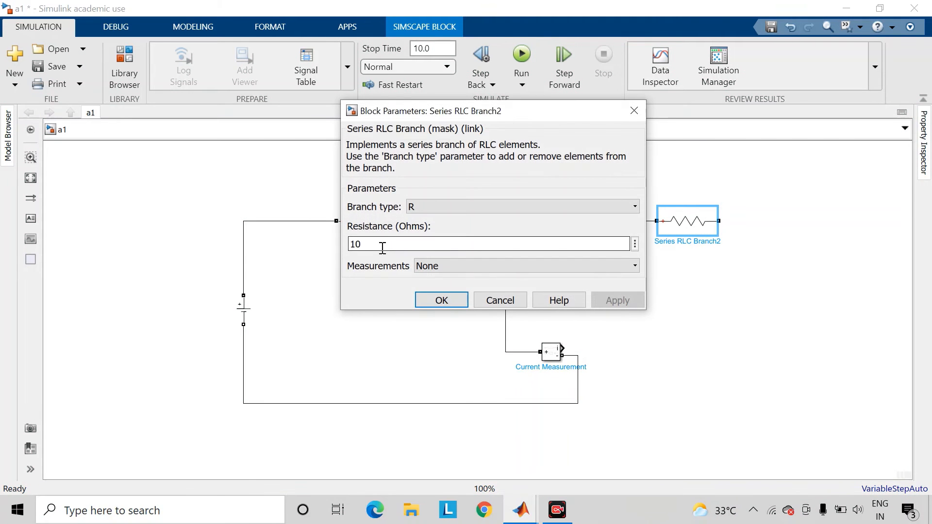
click(440, 300)
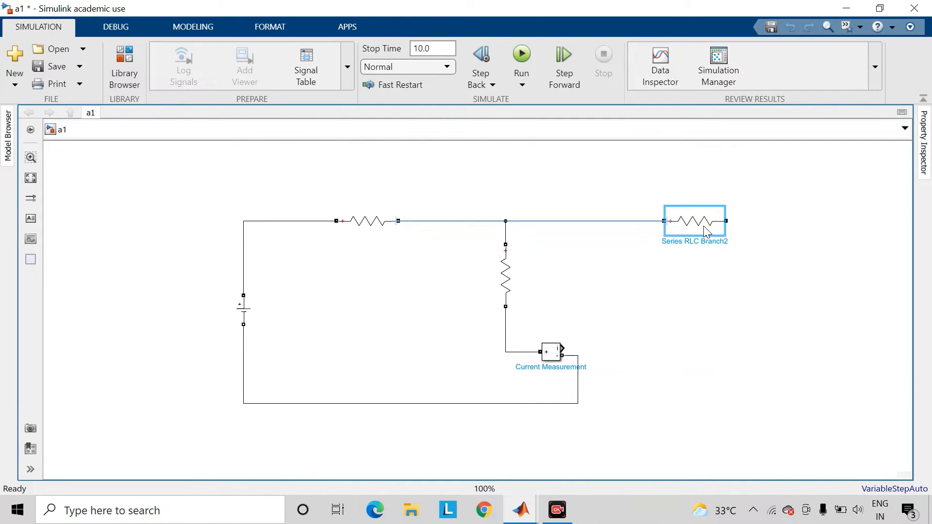
click(242, 304)
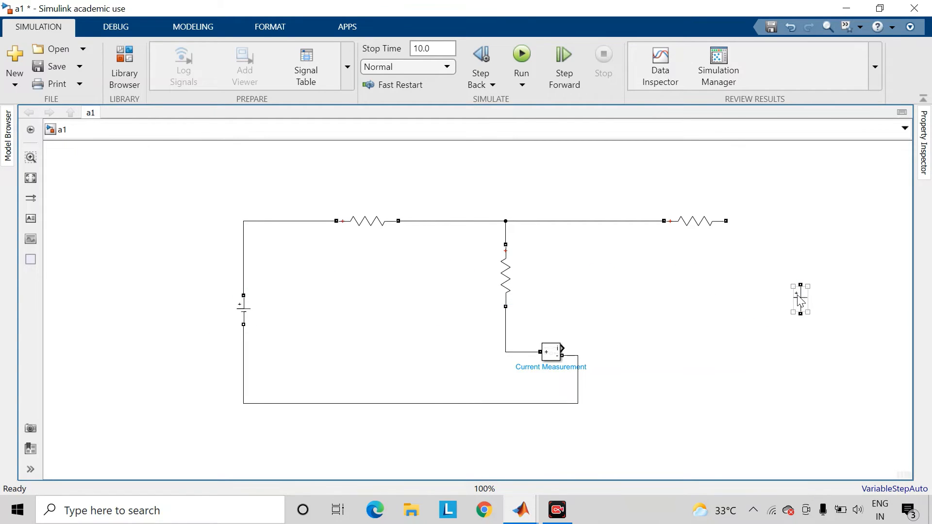
Wire the second DC Voltage Source into the right loop and set its amplitude to 2 V.
click(810, 303)
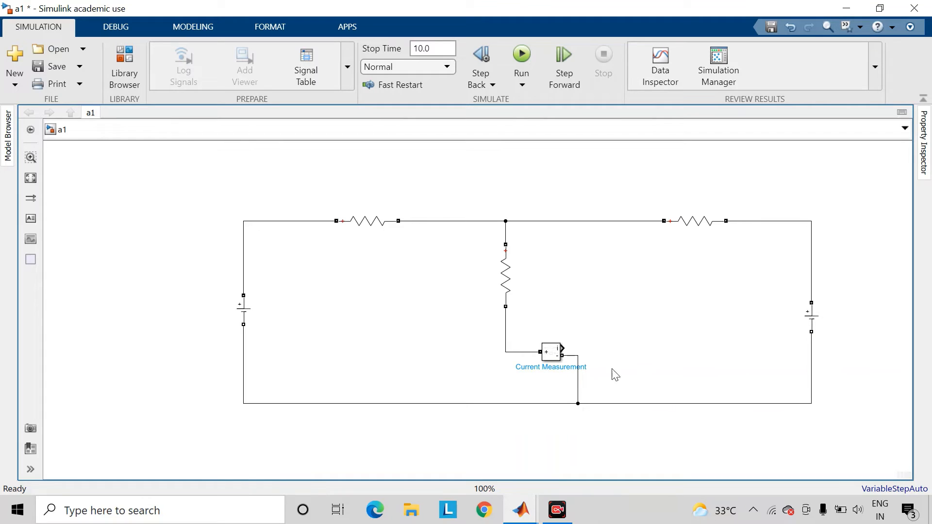
click(810, 314)
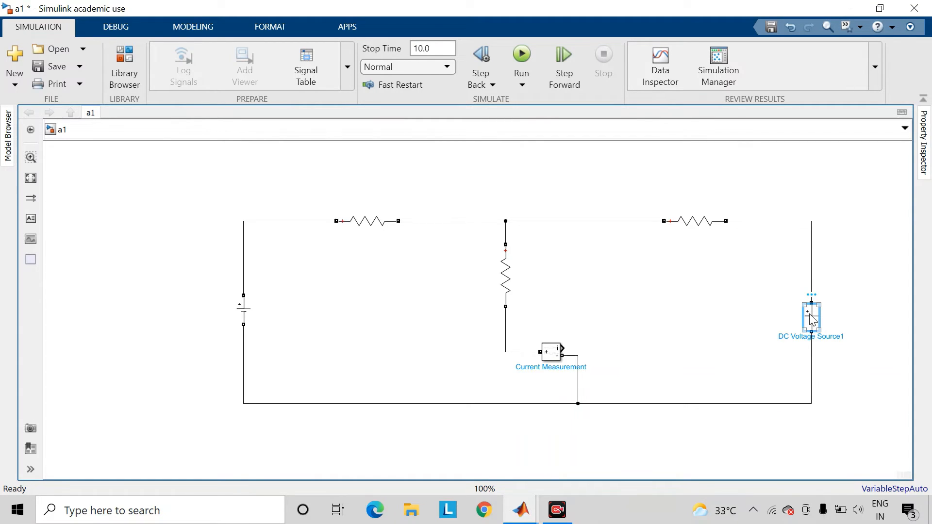
double_click(809, 314)
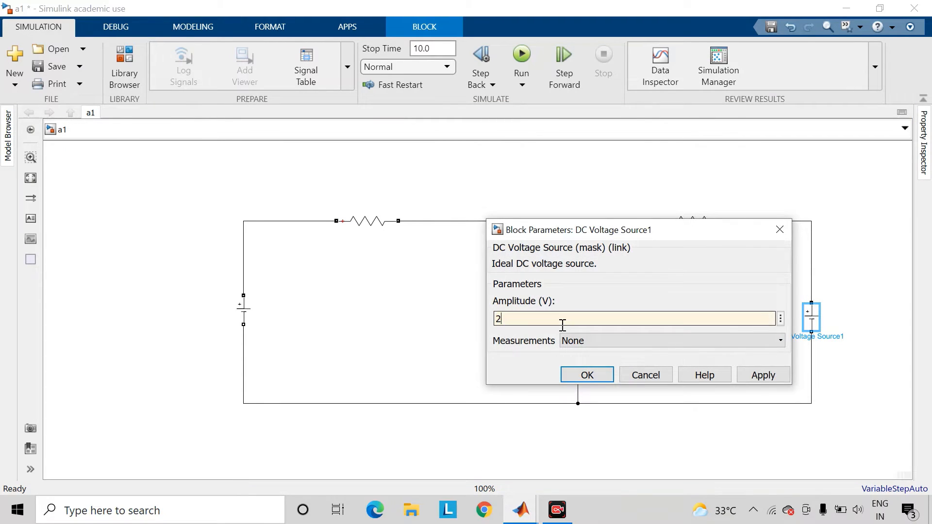
click(587, 375)
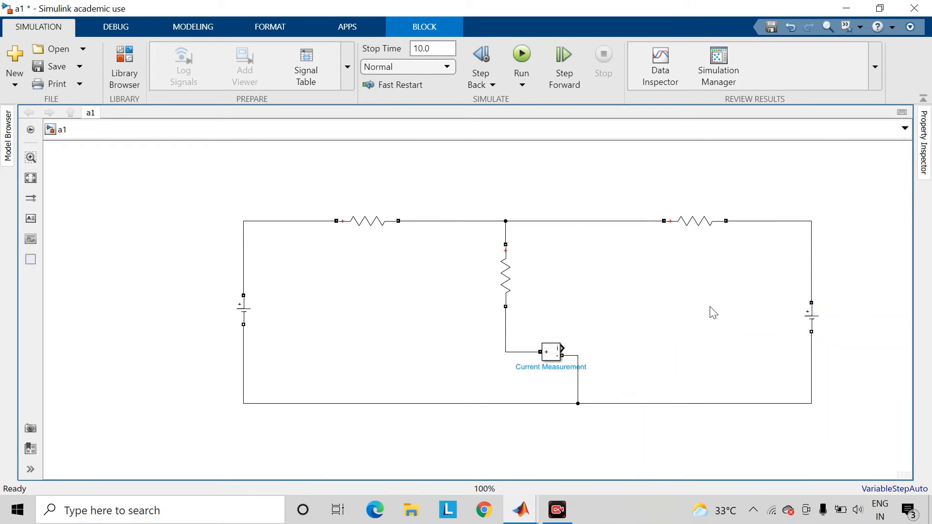
Add a Display block and feed the Current Measurement output into it.
click(610, 456)
text(d)
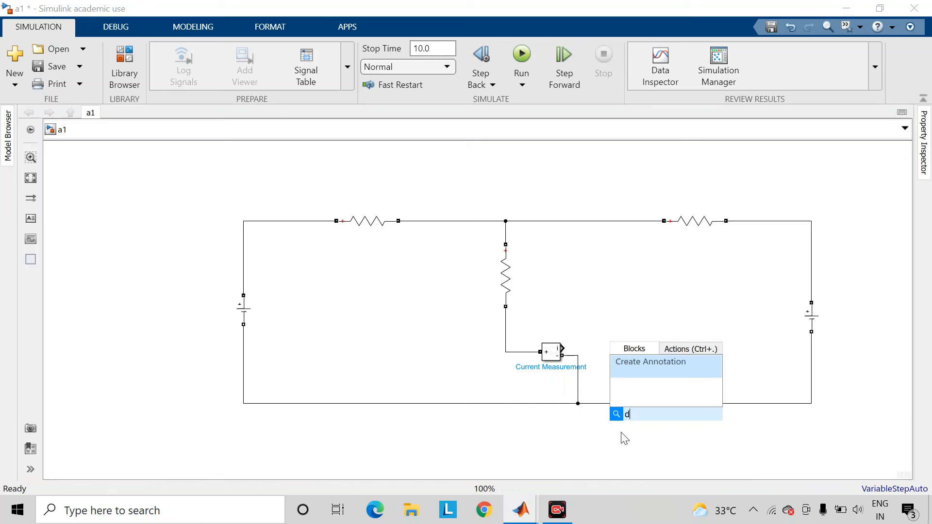
key(Escape)
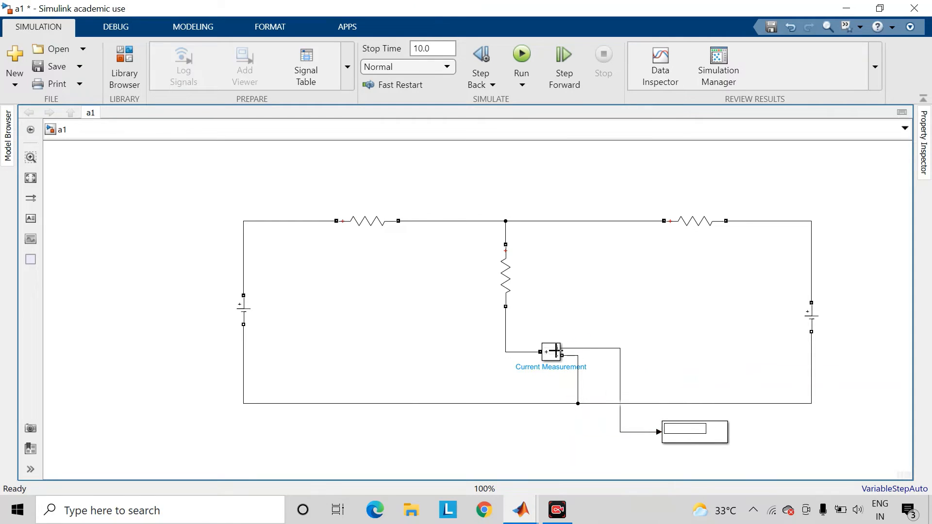
click(476, 171)
text(po)
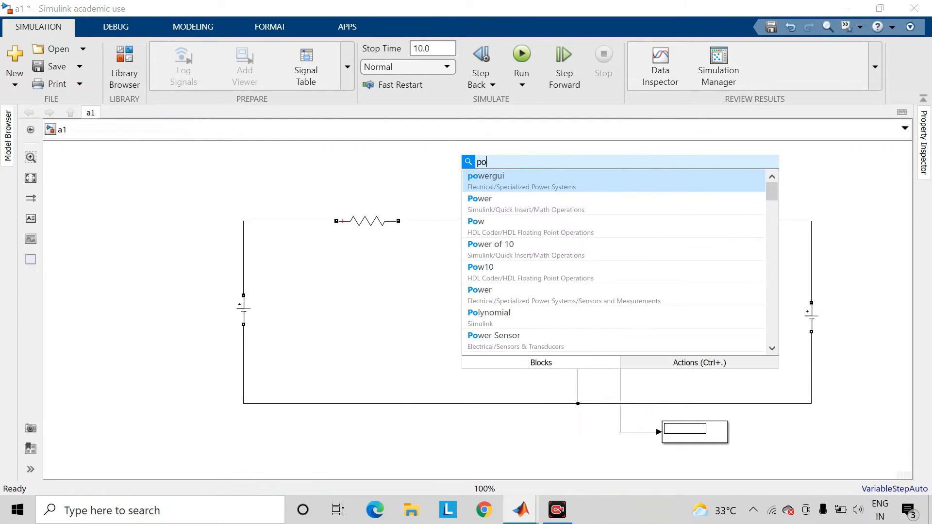
Add a powergui block to the model via quick-insert.
text(wergui)
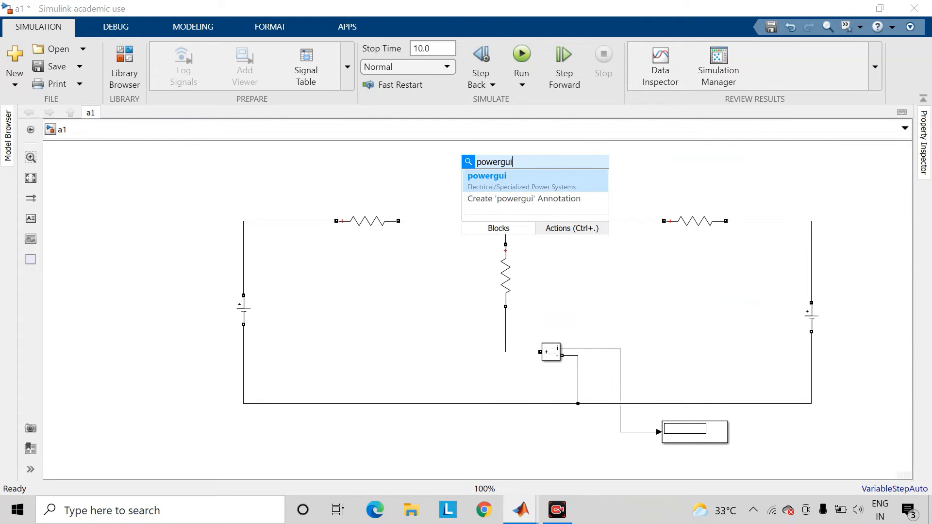
click(487, 175)
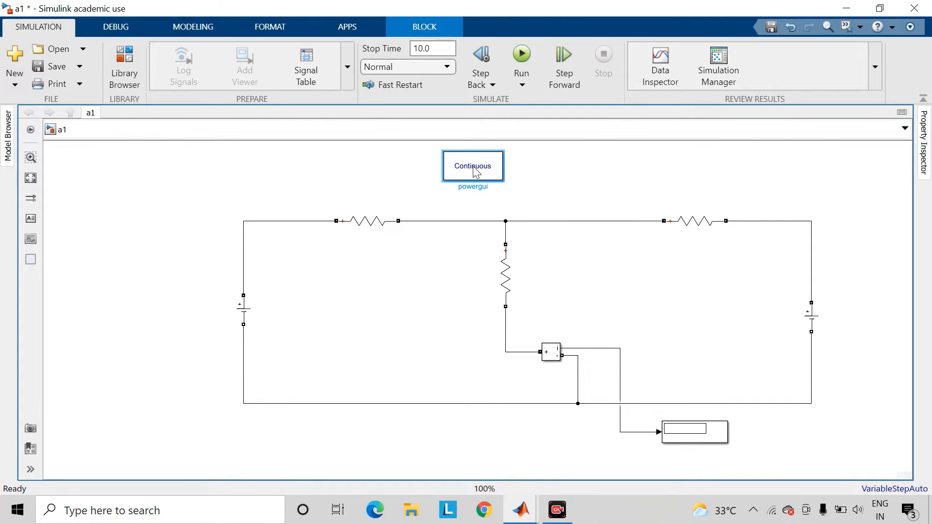
mouse_move(520, 190)
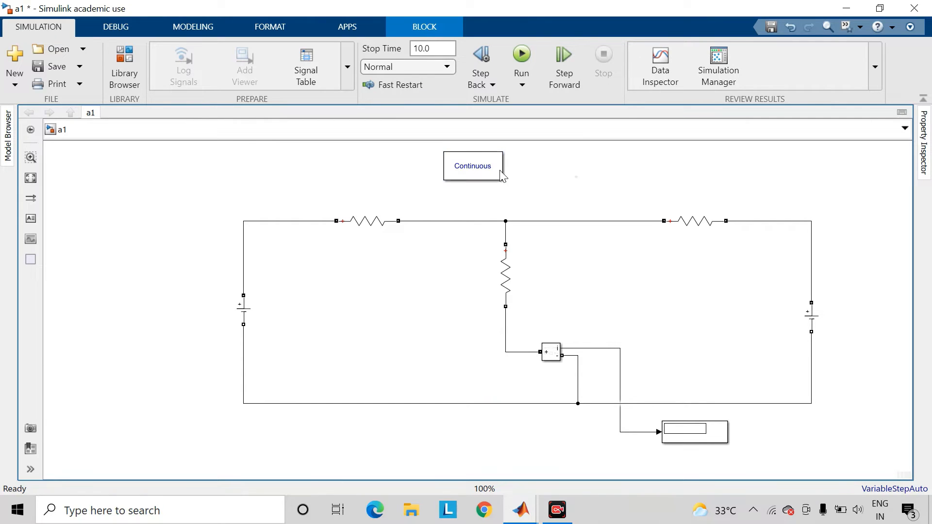
Set powergui to Discrete simulation with 50e-6 s sample time and save the model.
double_click(473, 165)
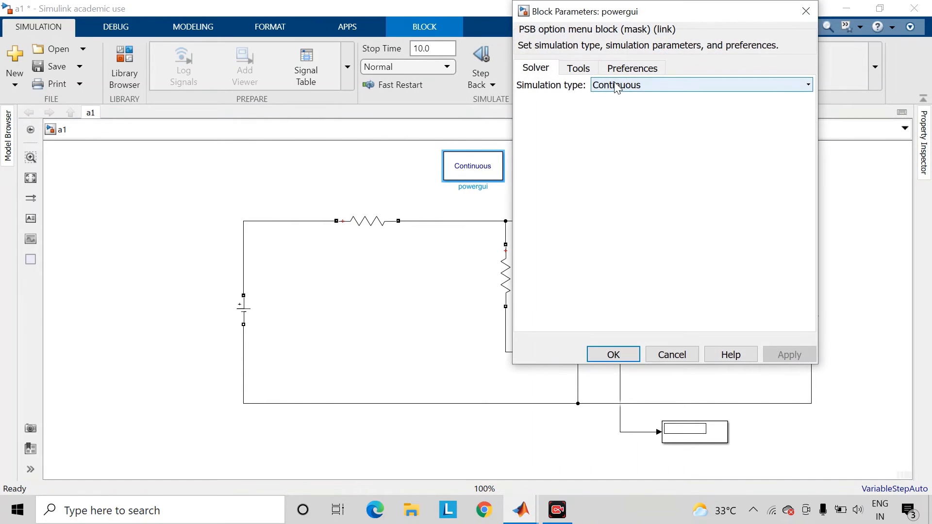
click(700, 85)
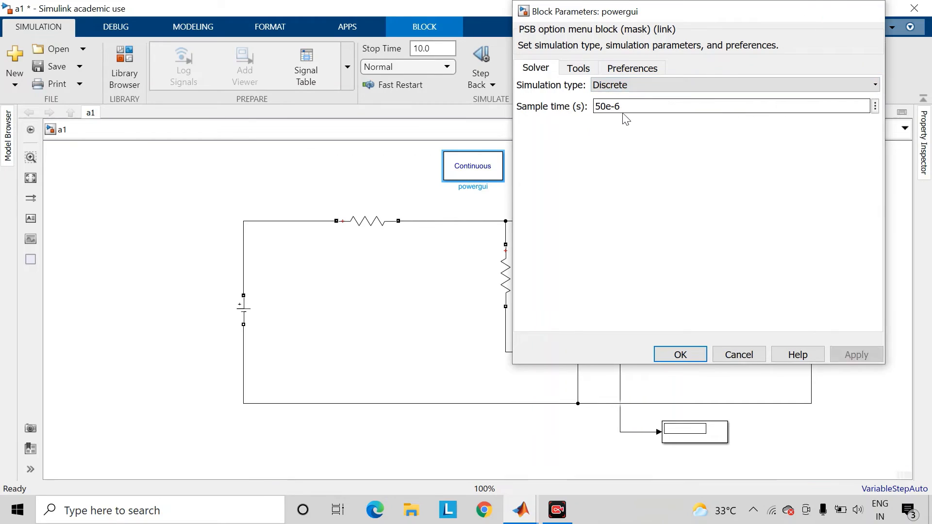
click(679, 354)
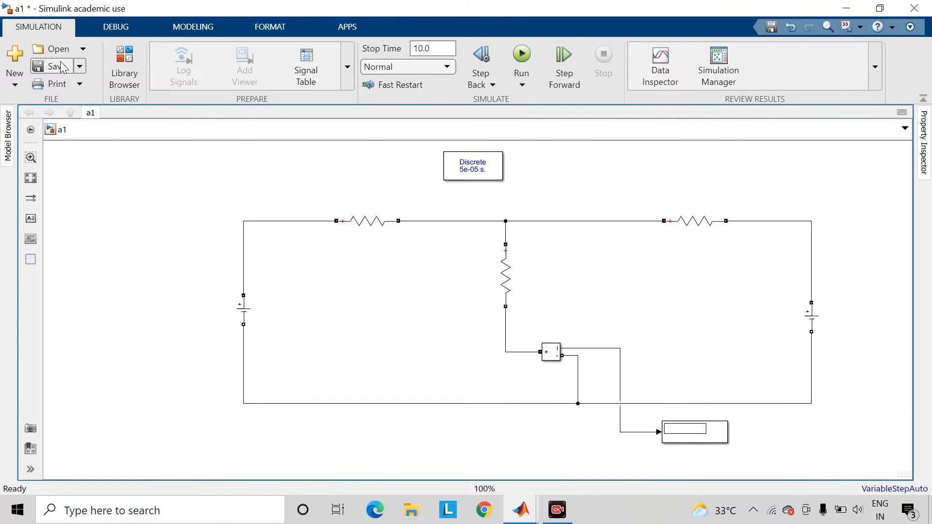
click(52, 66)
text(1)
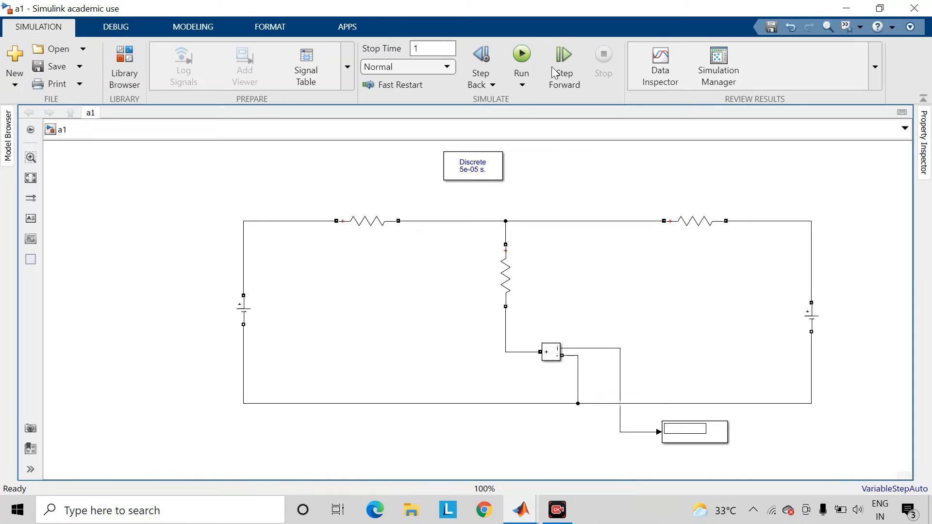
Run the simulation with stop time 1 so the original circuit's Display reads 1.091 A.
click(520, 53)
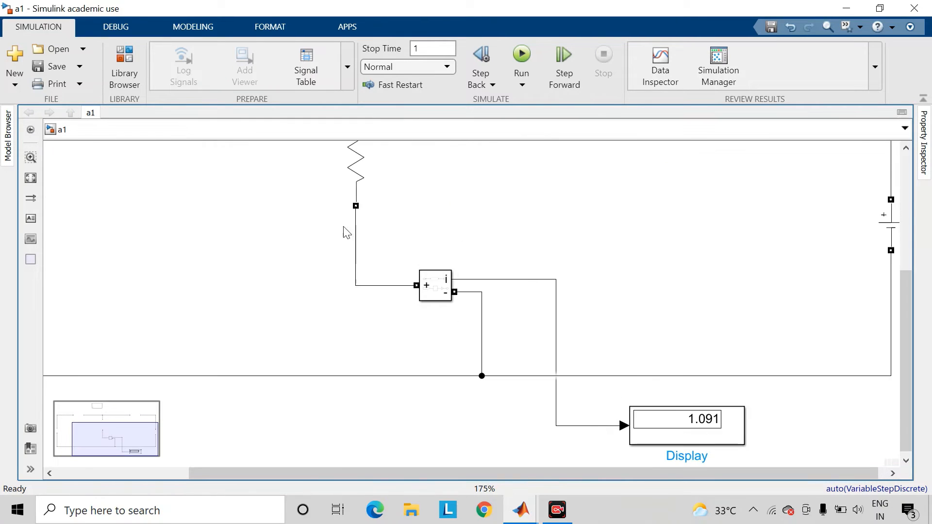
click(686, 419)
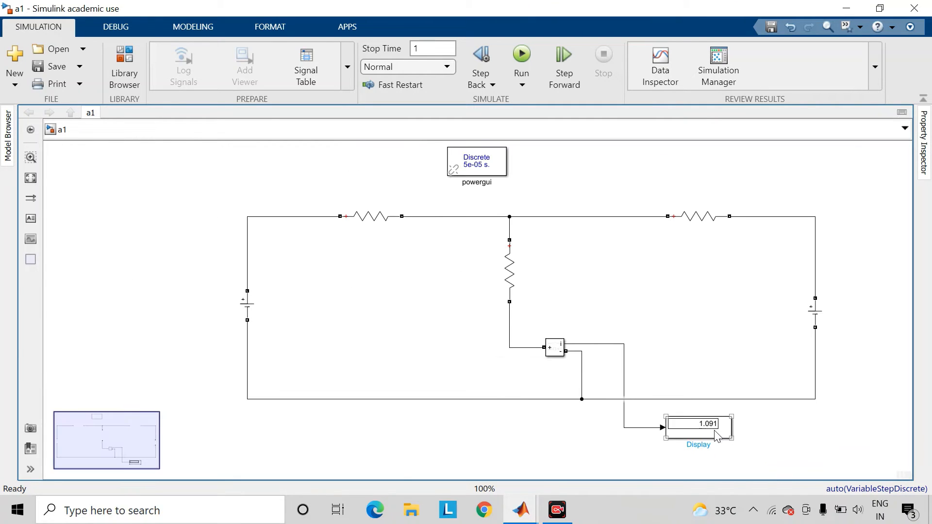
click(545, 448)
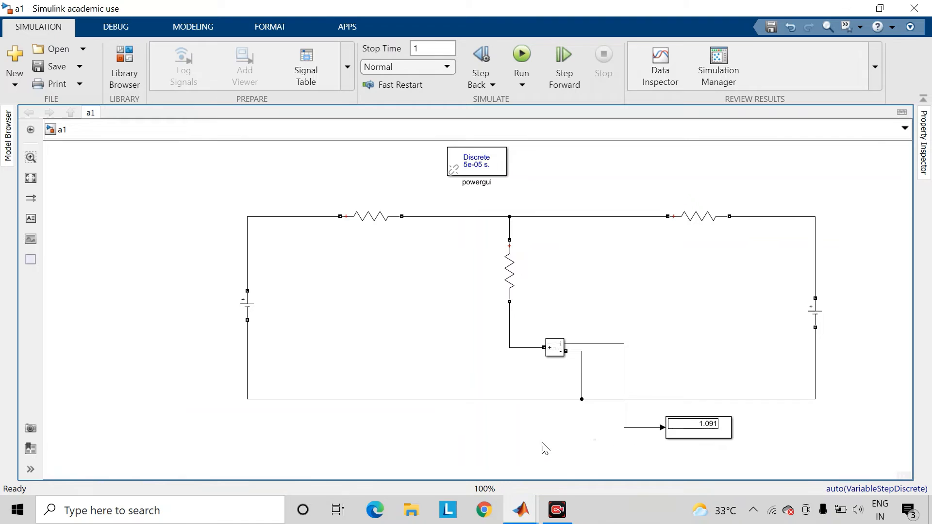
click(245, 306)
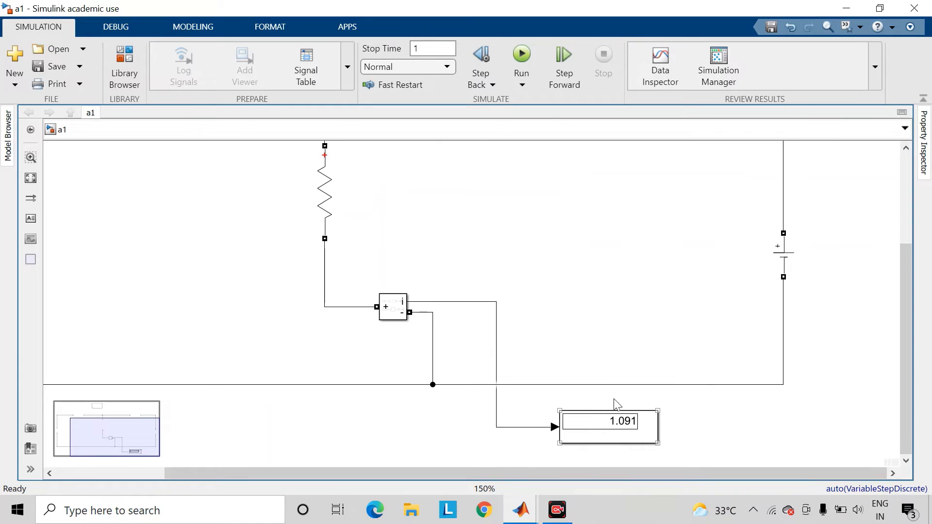
click(764, 421)
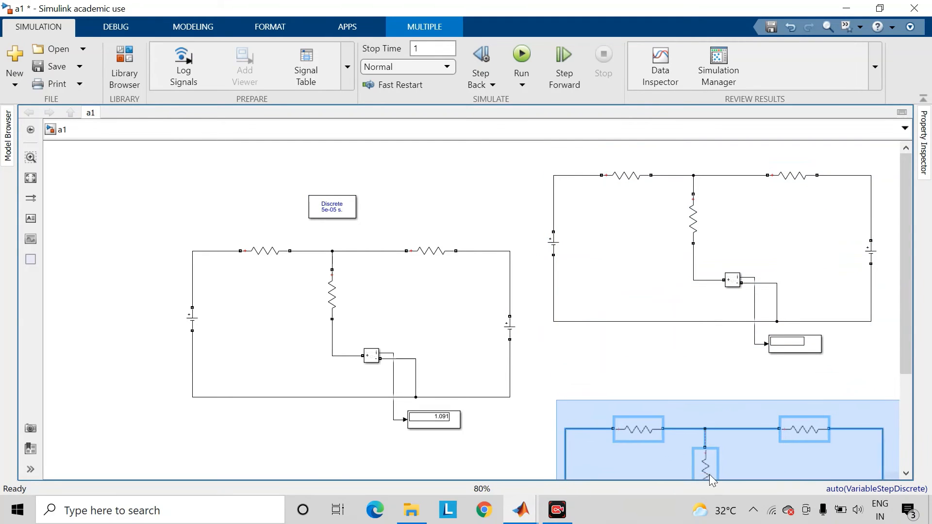
Drop the pasted third circuit copy on the canvas below the second copy.
scroll(down, 3)
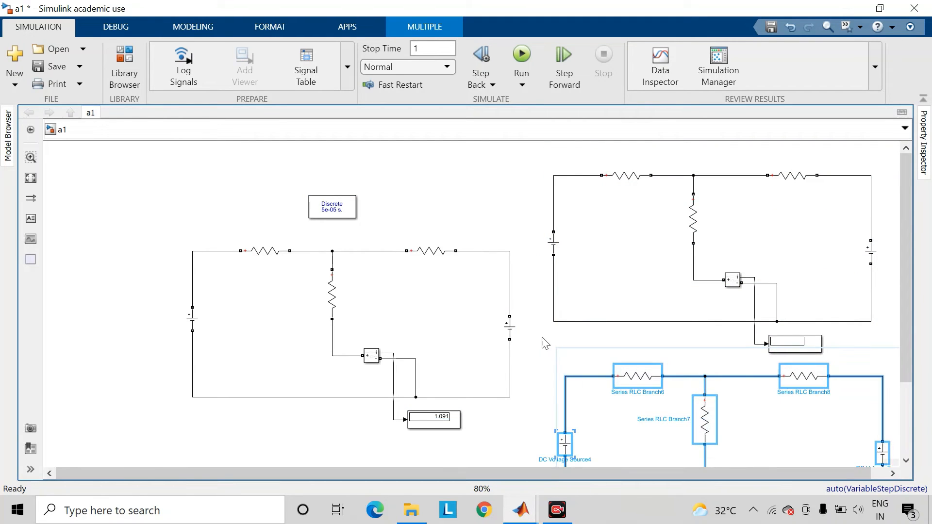
click(537, 320)
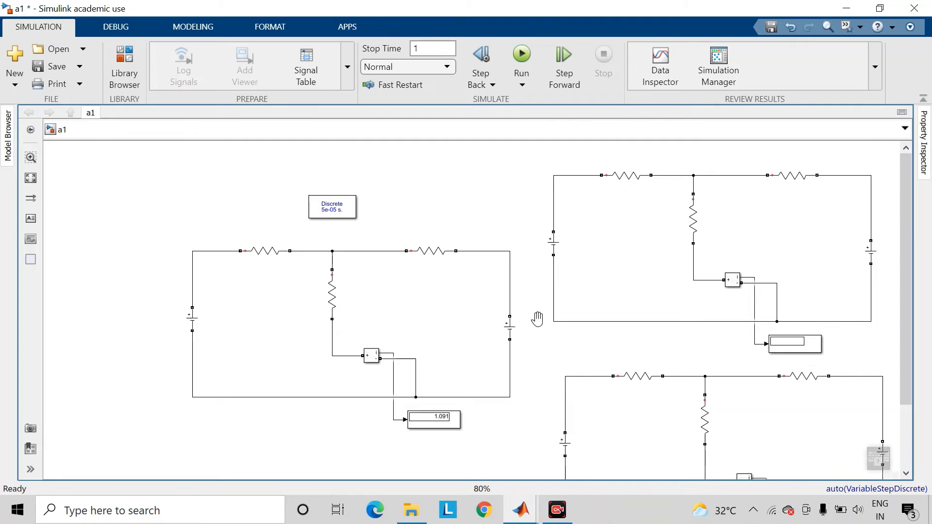
scroll(down, 3)
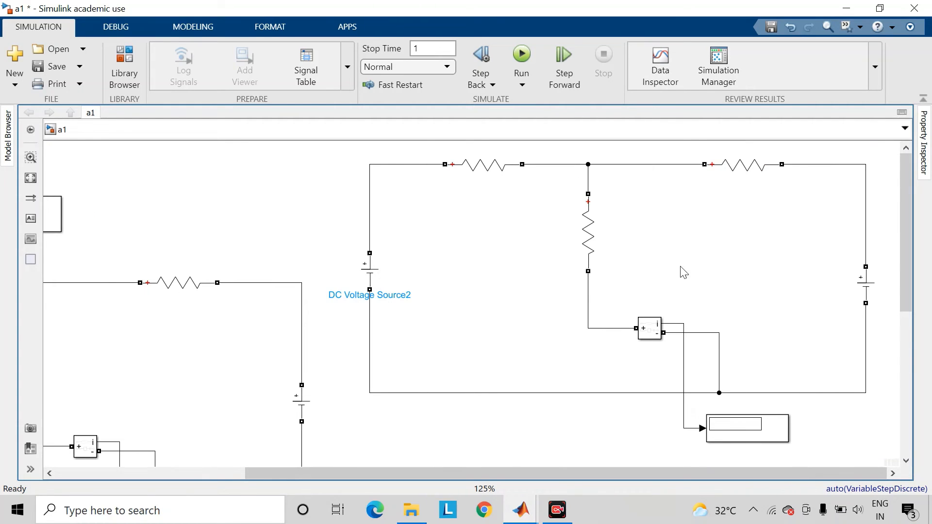
Delete the right DC Voltage Source from the second circuit copy.
click(865, 284)
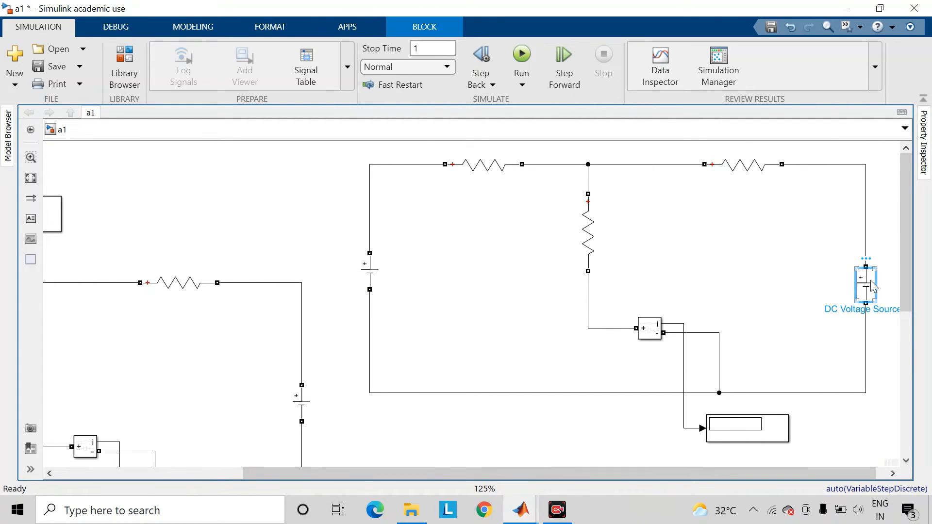
key(Delete)
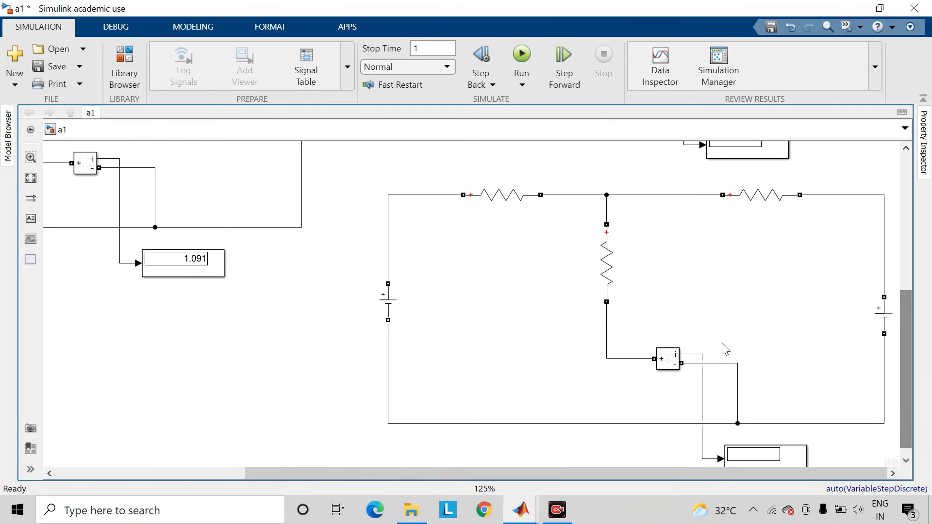
click(883, 317)
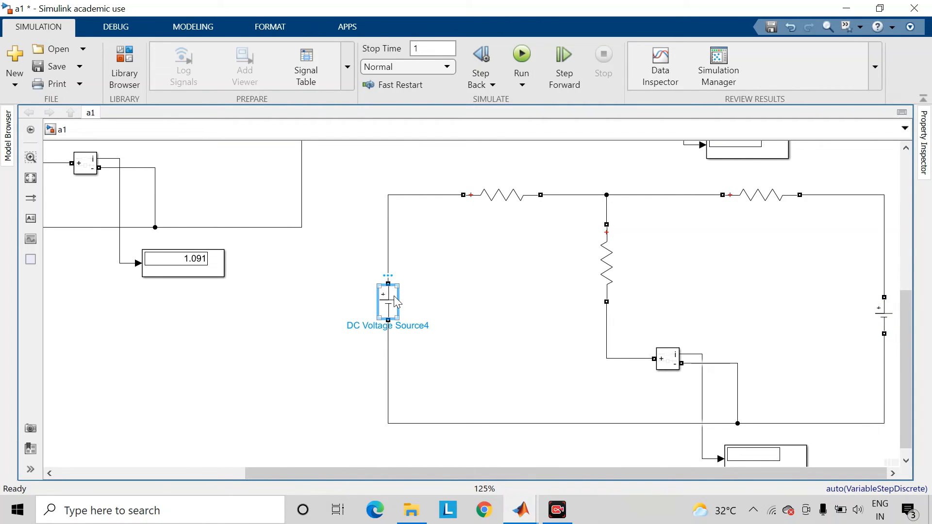
Delete the left DC Voltage Source from the third copy, keeping only its right source.
click(387, 300)
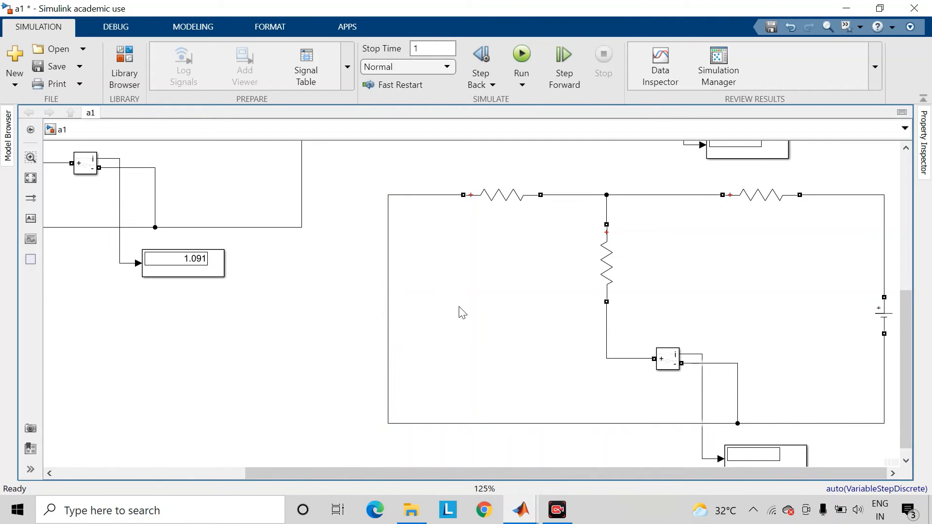
click(882, 318)
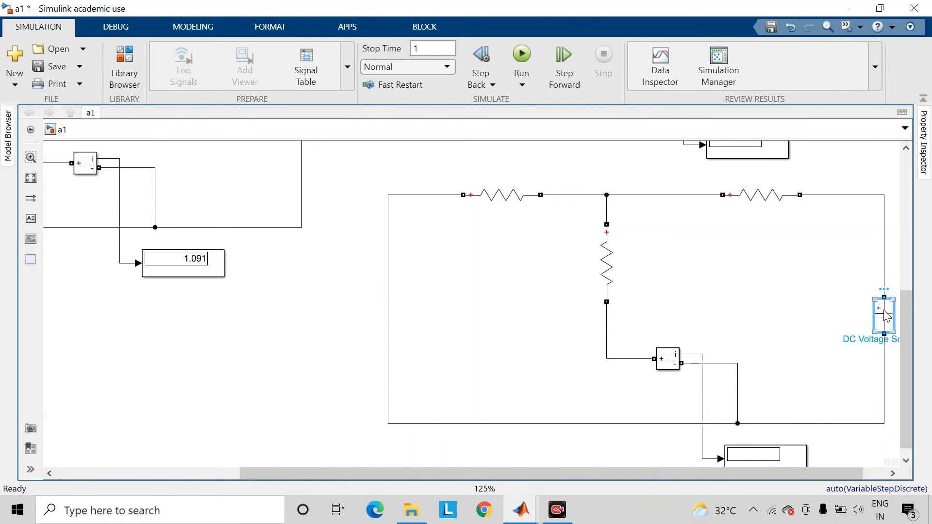
click(600, 392)
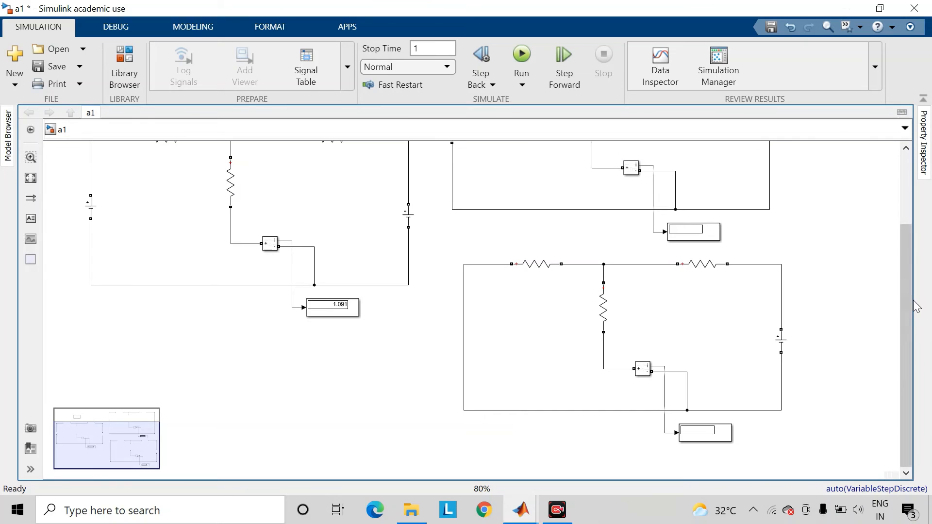
Save and re-run the model so the second copy's display reads 0.9091 A.
scroll(up, 3)
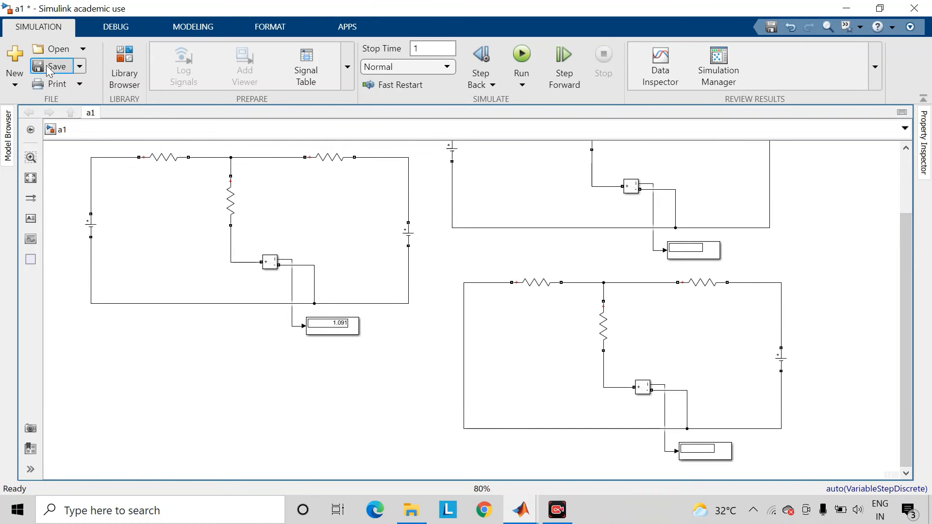
click(58, 66)
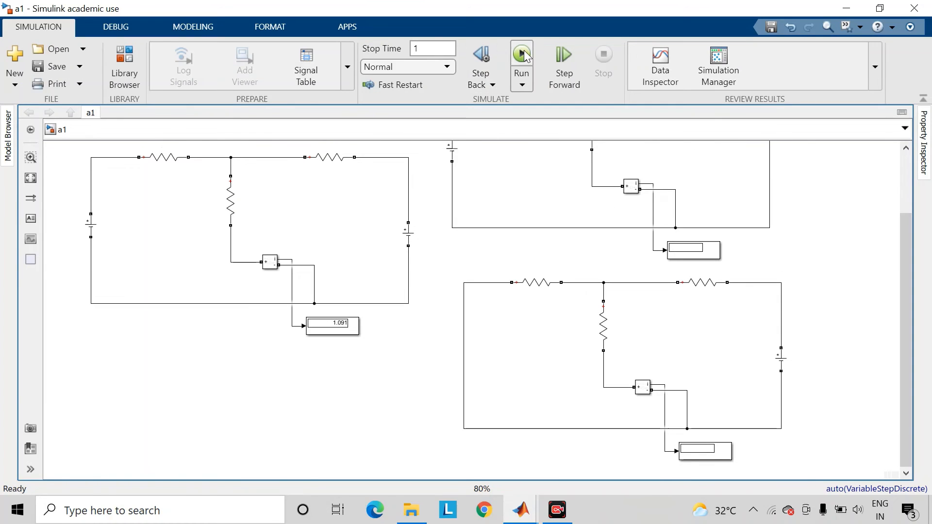
click(521, 55)
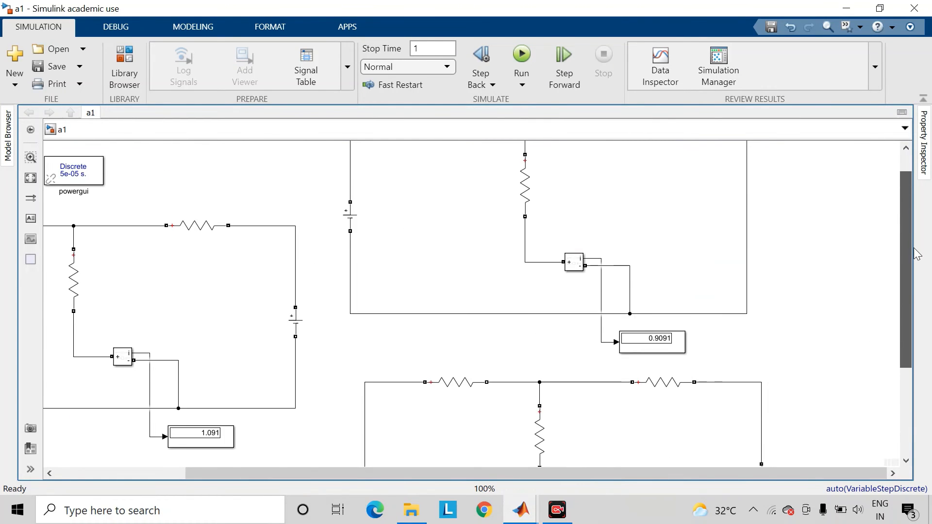
scroll(down, 3)
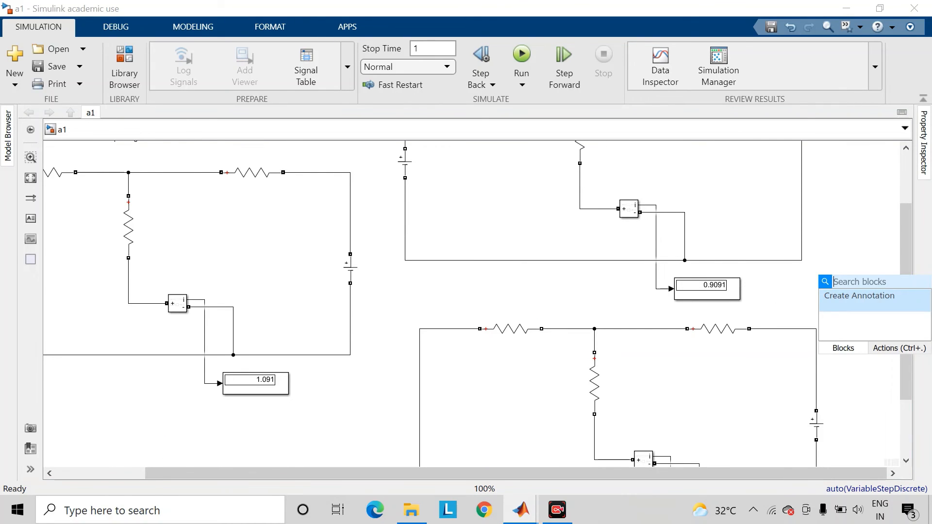
Insert a Sum block and wire both single-source copies' measured currents into it.
text(sum)
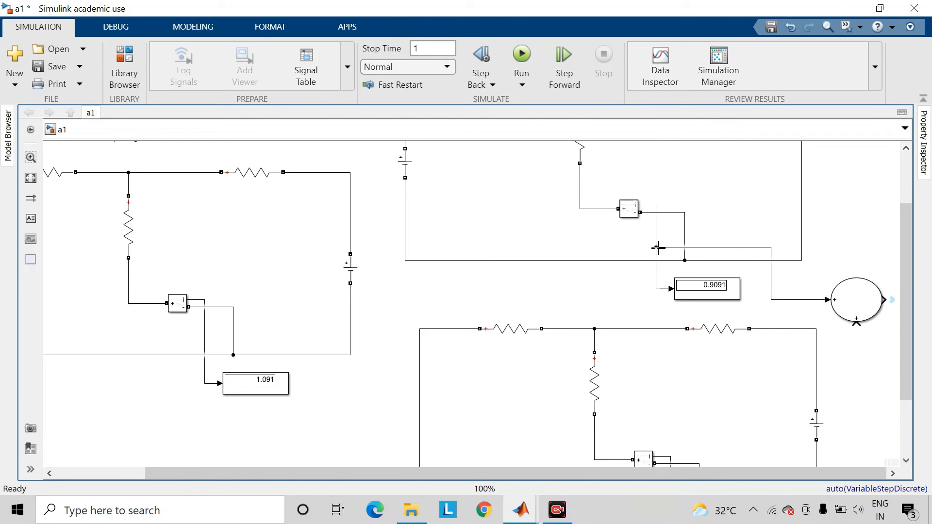
mouse_move(873, 399)
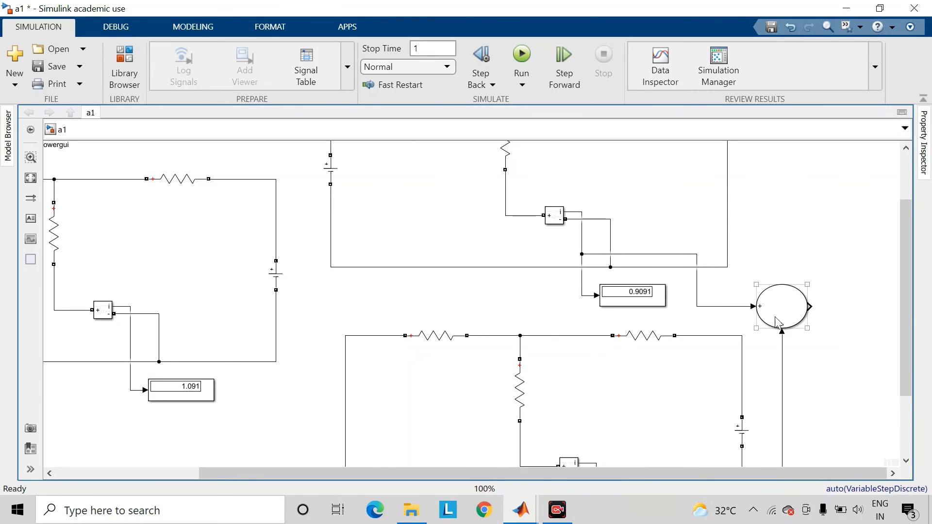
click(582, 256)
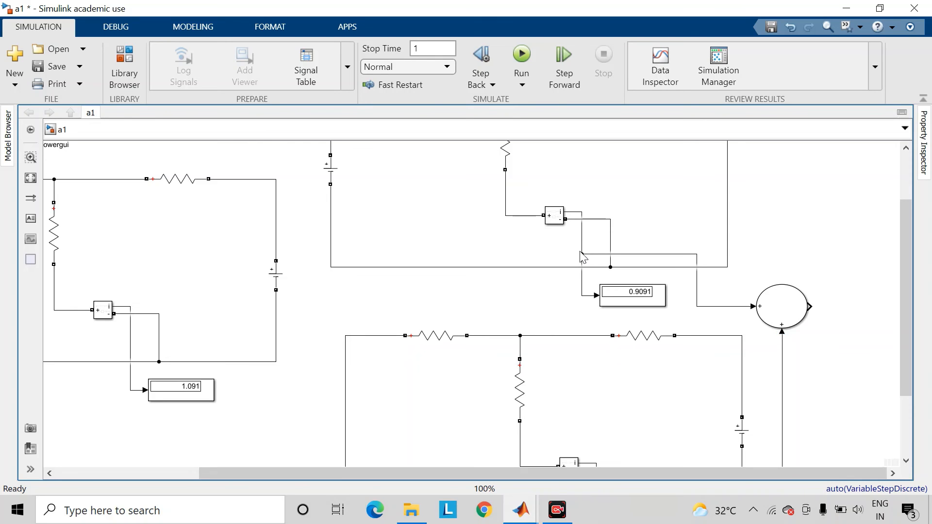
click(781, 307)
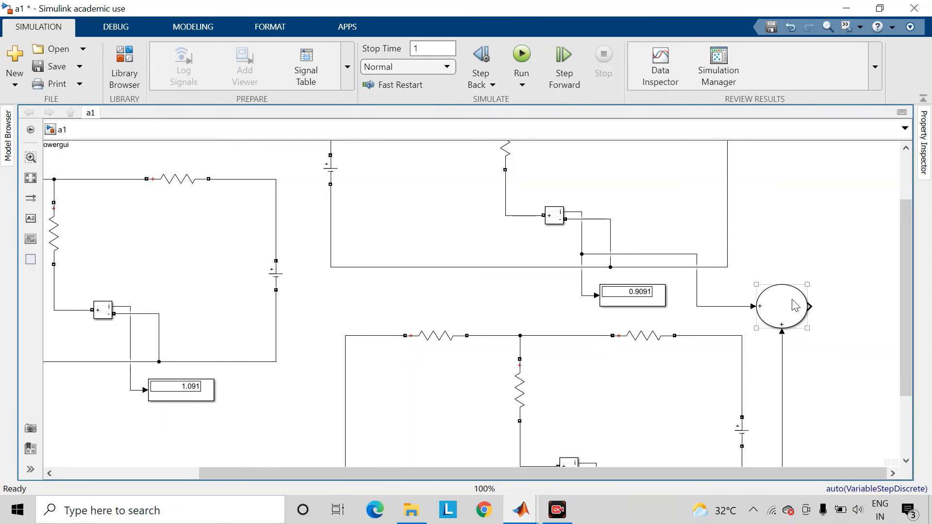
scroll(down, 3)
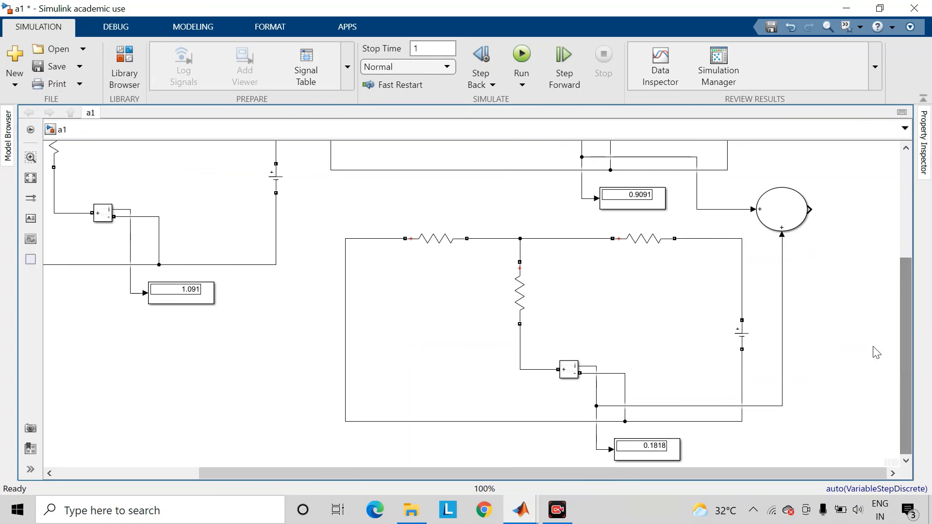
mouse_move(848, 255)
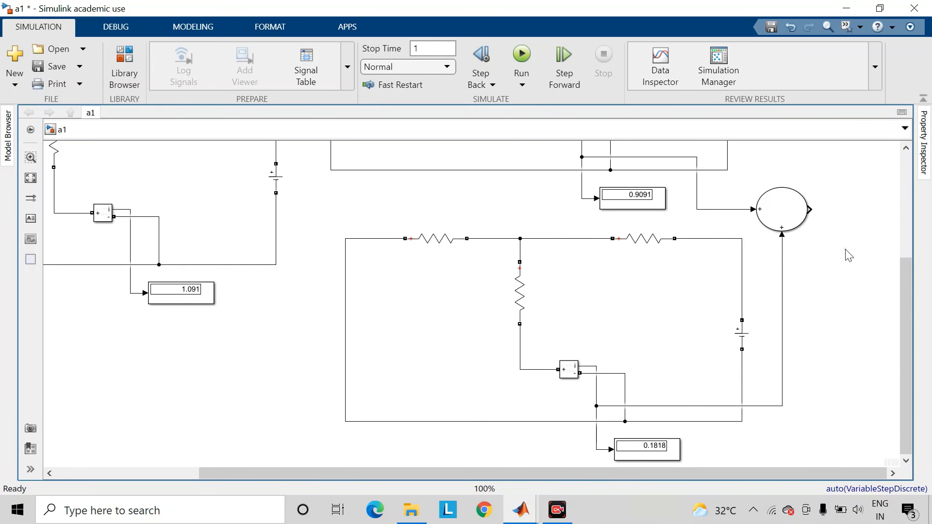
Insert a Display block and connect the Sum block's output to it.
text(du)
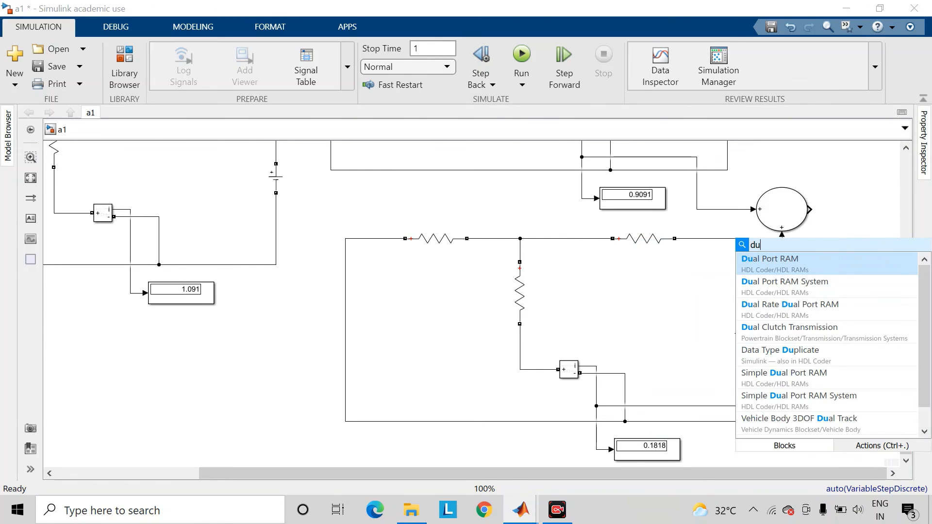
text(dis)
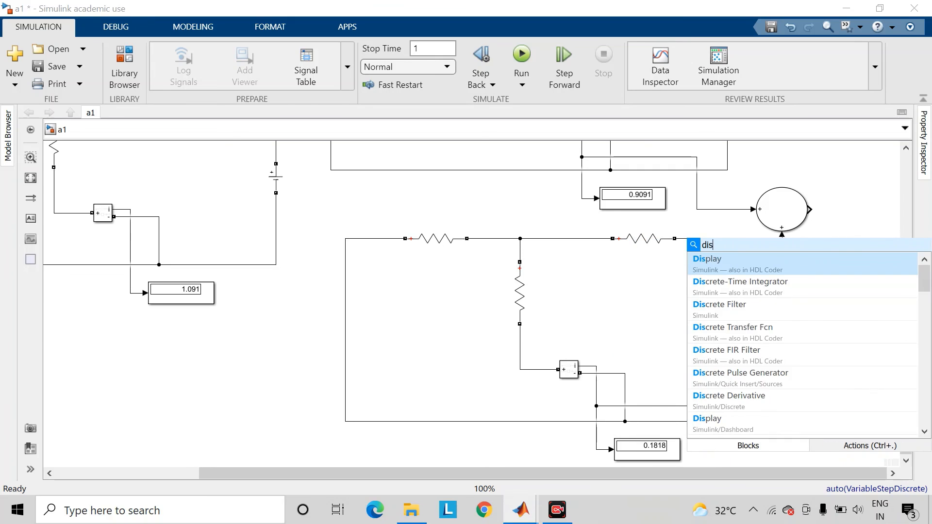
click(706, 258)
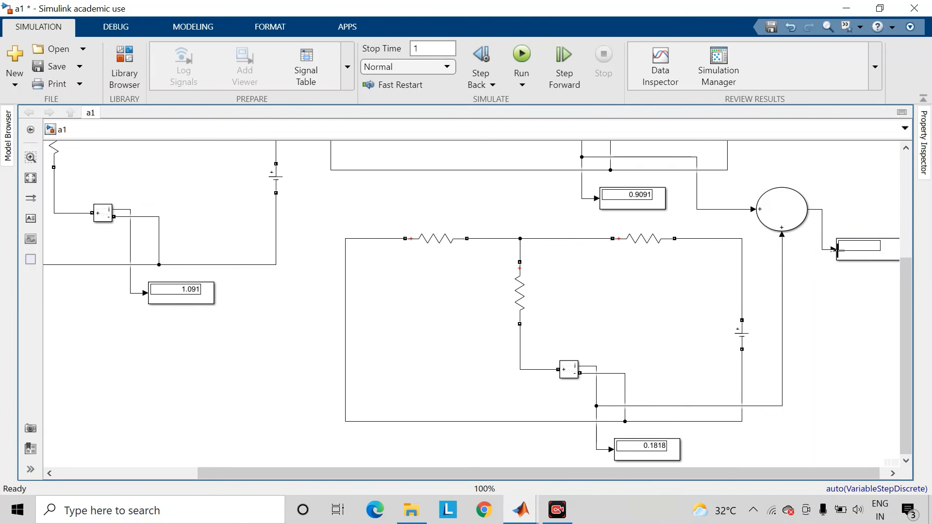
click(851, 292)
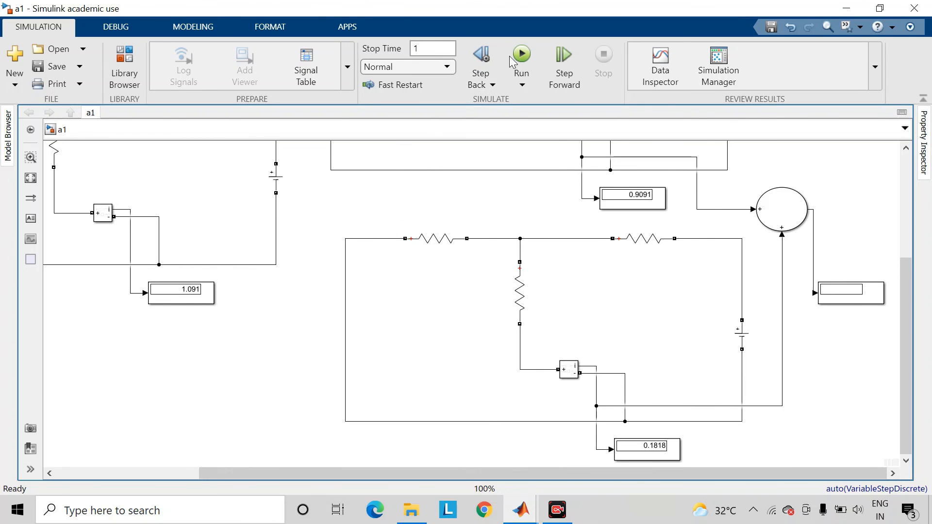
Re-run the model so the summed display reads 1.091 A, then switch to the browser.
click(521, 55)
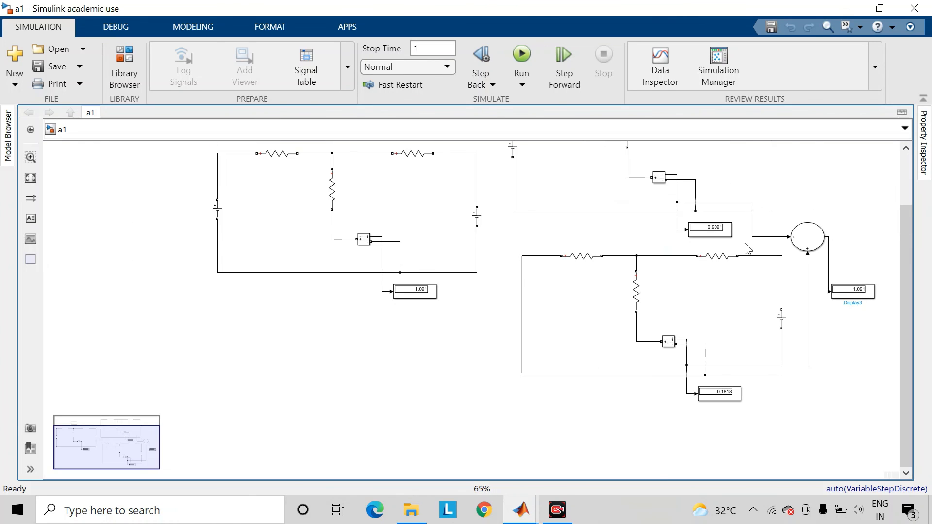
scroll(up, 3)
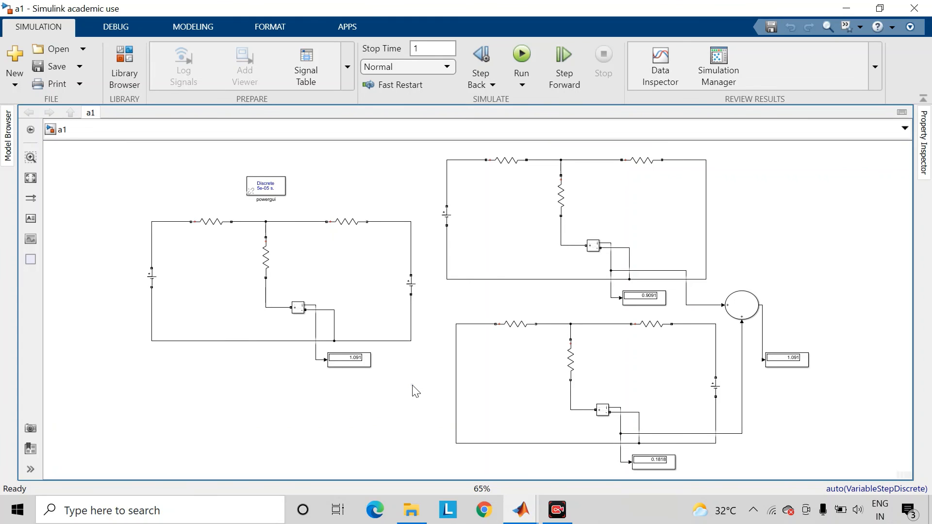
click(374, 509)
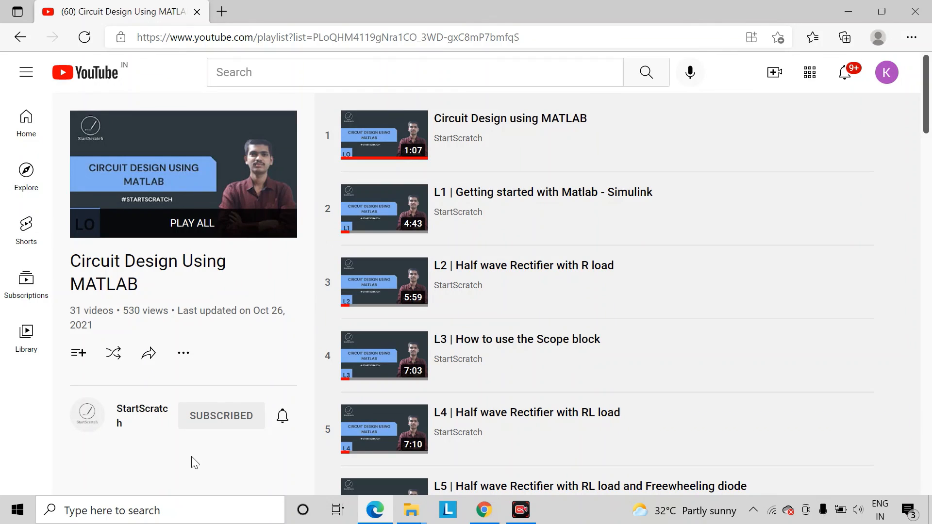
mouse_move(194, 448)
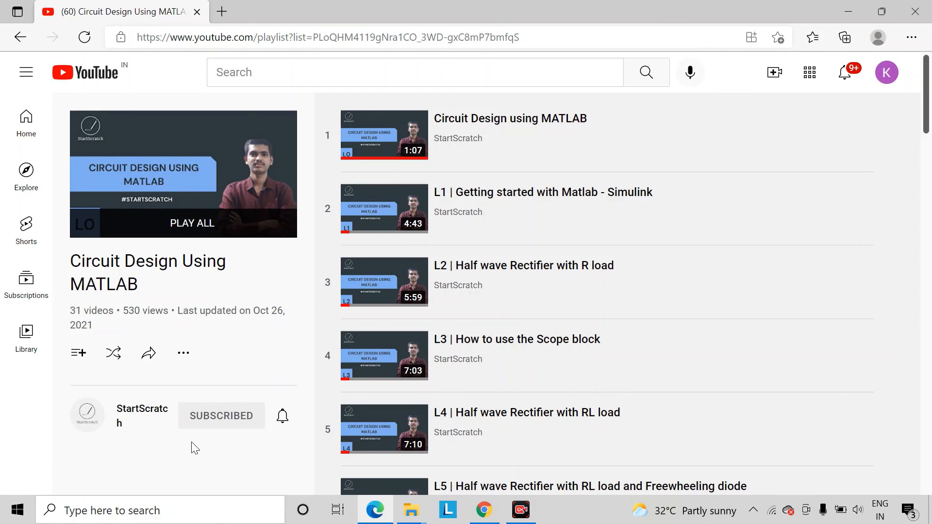